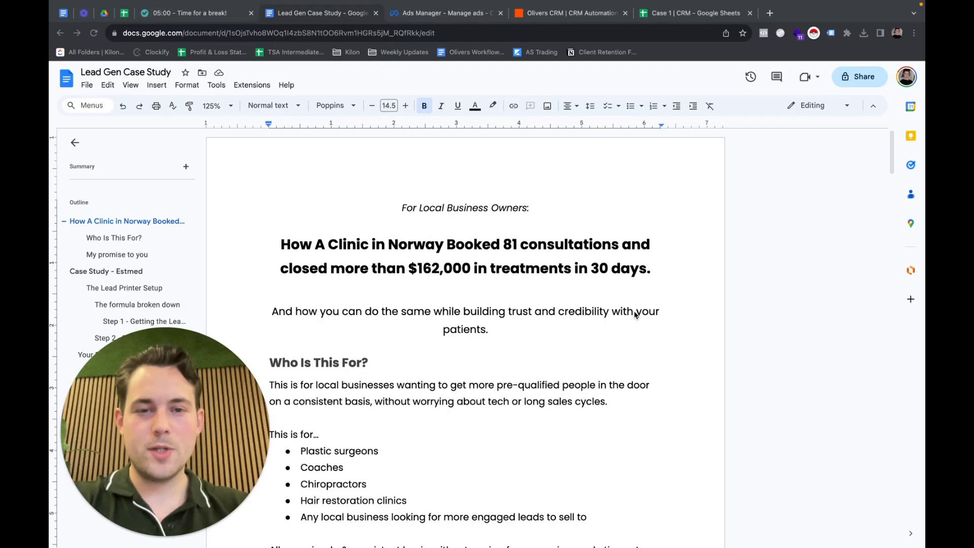
mouse_move(536, 369)
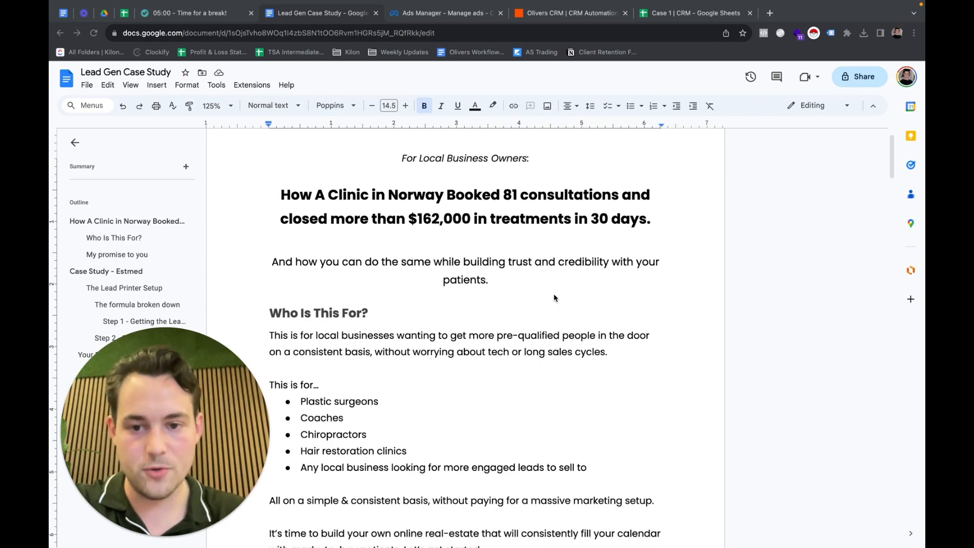
Scroll past the Lead Gen Case Study headline to the Who Is This For? section
scroll("down", 3)
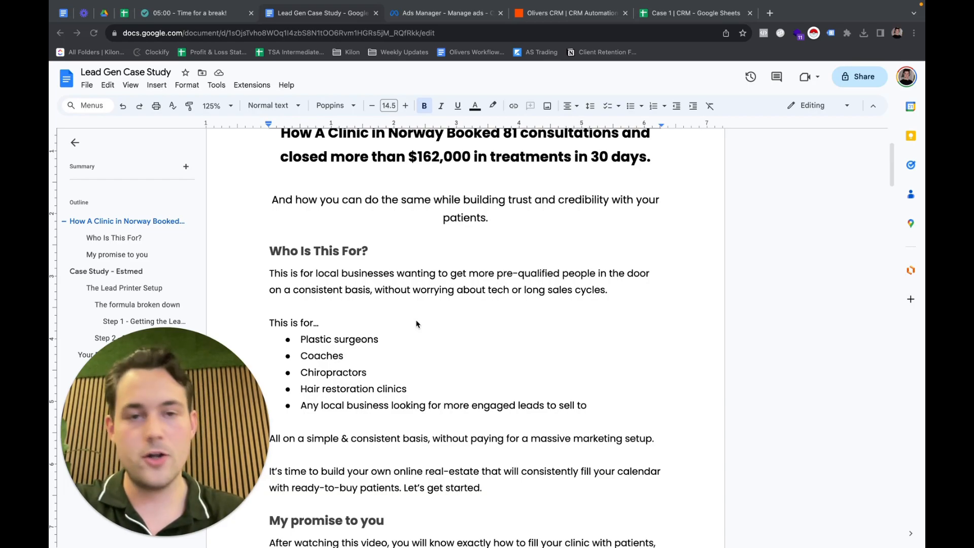
Scroll through My promise to you to its three-item list ending 'Your first 10 leads'
scroll("down", 3)
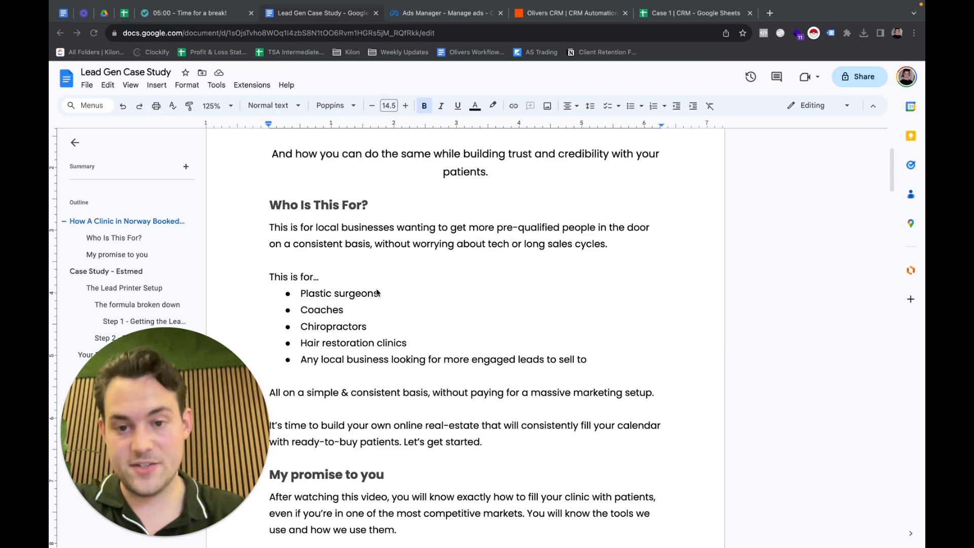
mouse_move(321, 280)
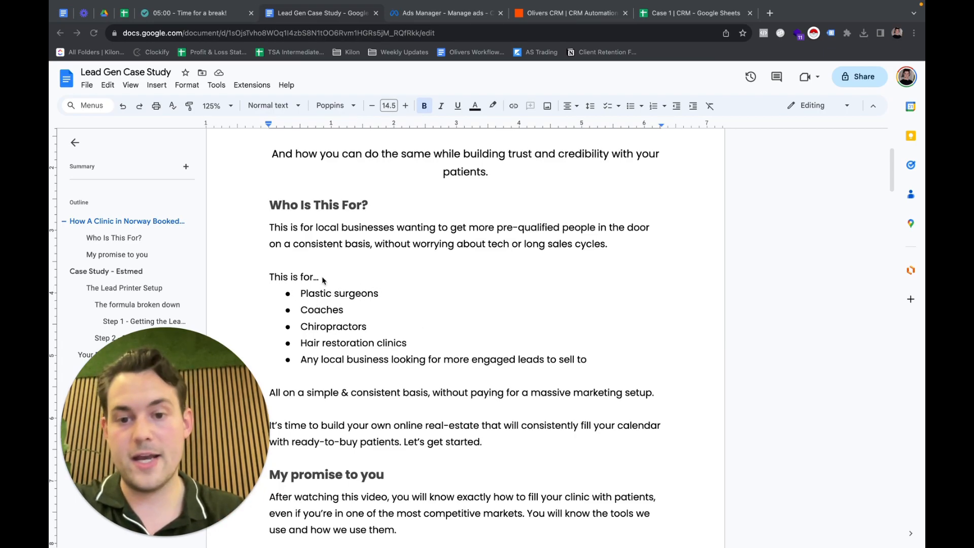
mouse_move(511, 310)
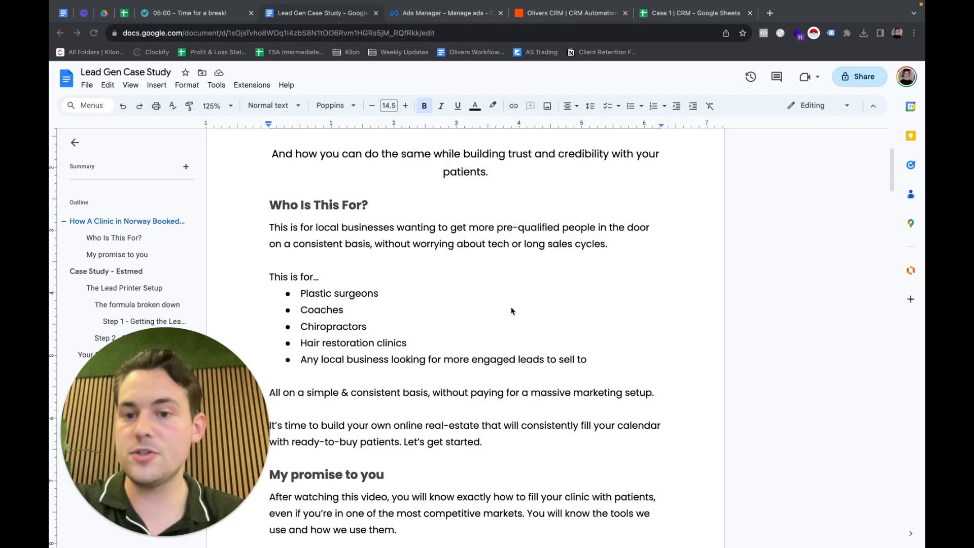
scroll("down", 3)
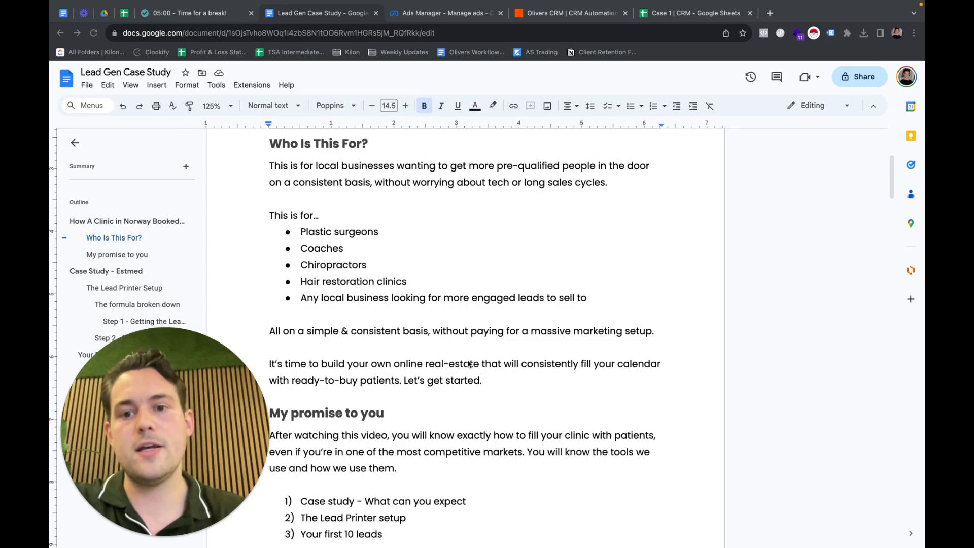
scroll("down", 3)
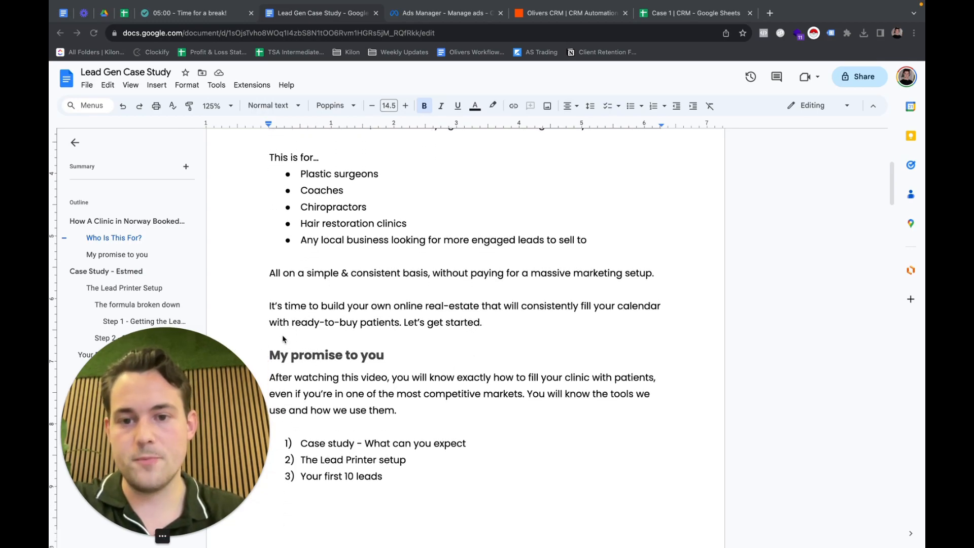
mouse_move(462, 366)
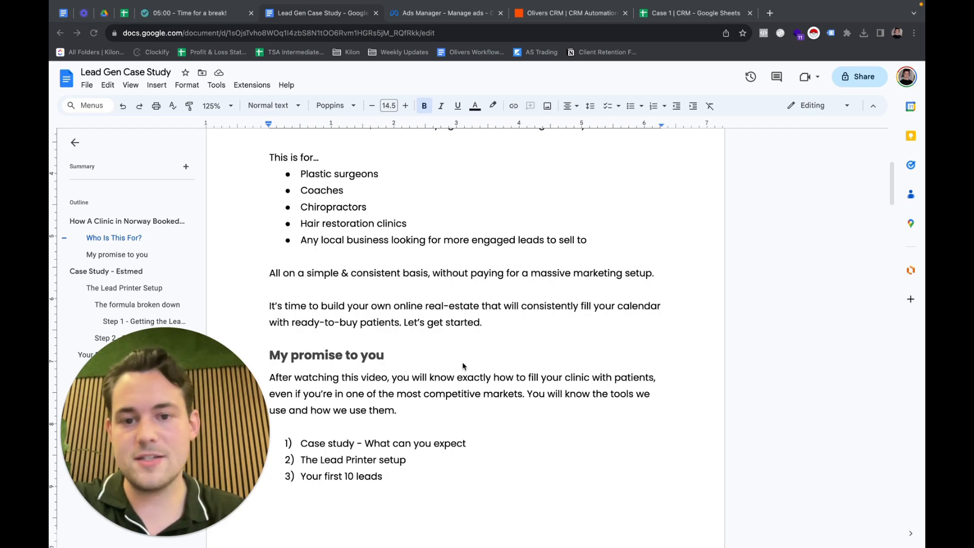
scroll("down", 3)
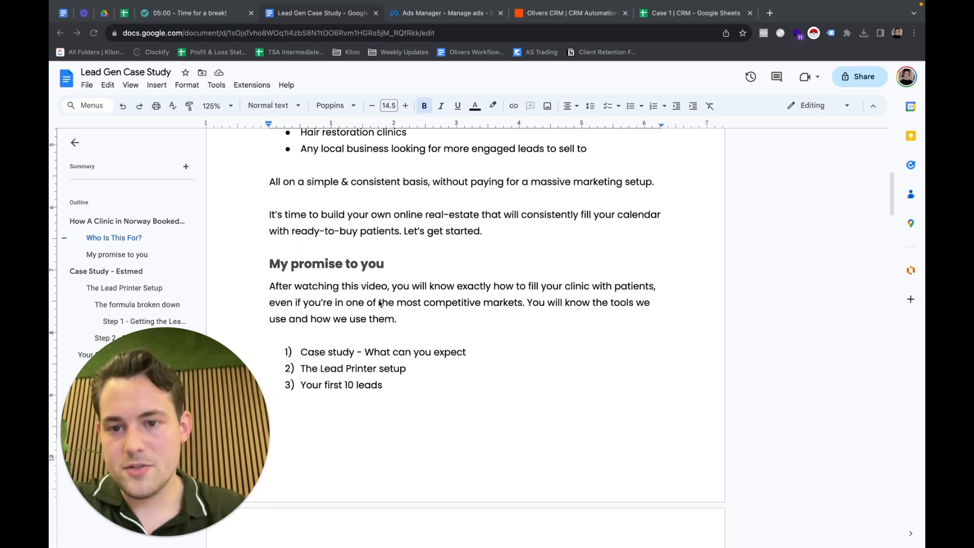
Scroll to the page break where Case Study - Estmed about Alex's Oslo clinic begins
scroll("down", 3)
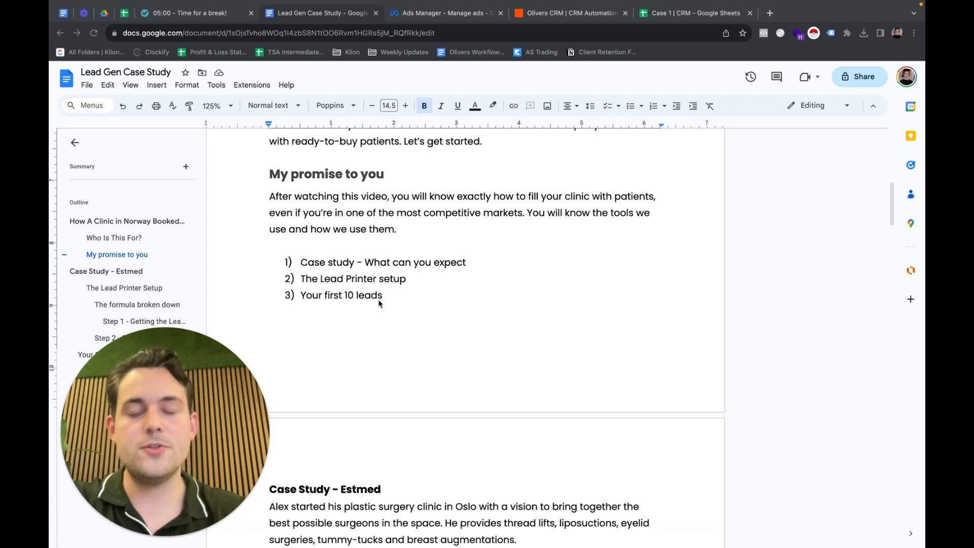
mouse_move(491, 277)
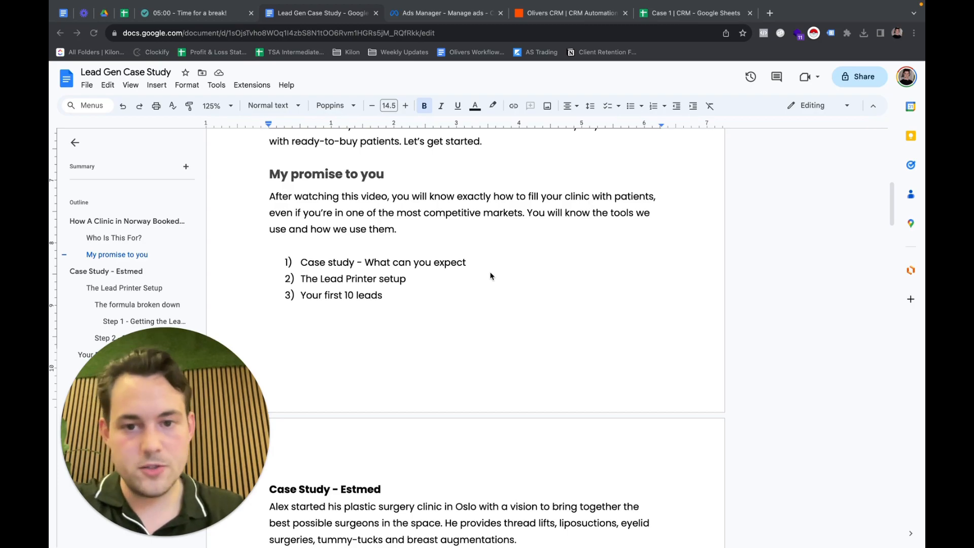
mouse_move(426, 227)
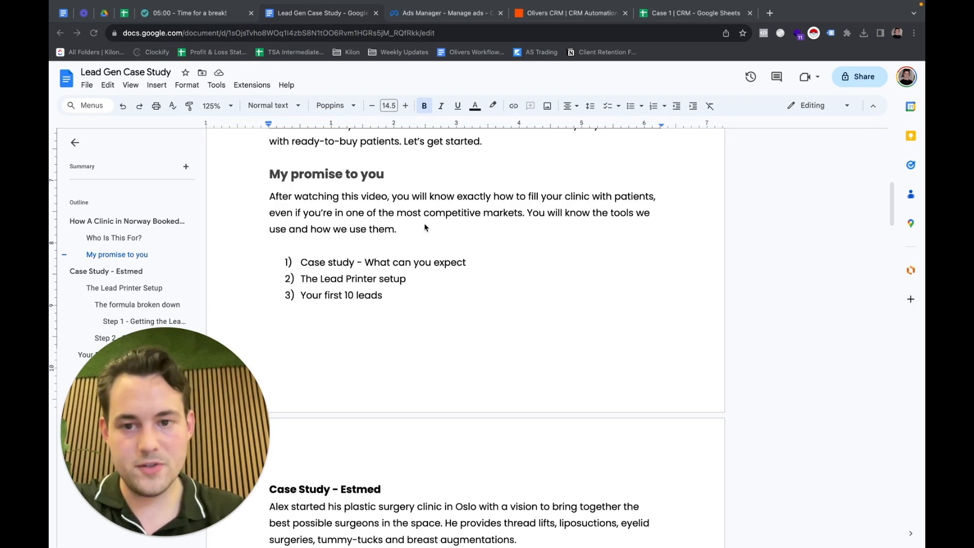
mouse_move(425, 267)
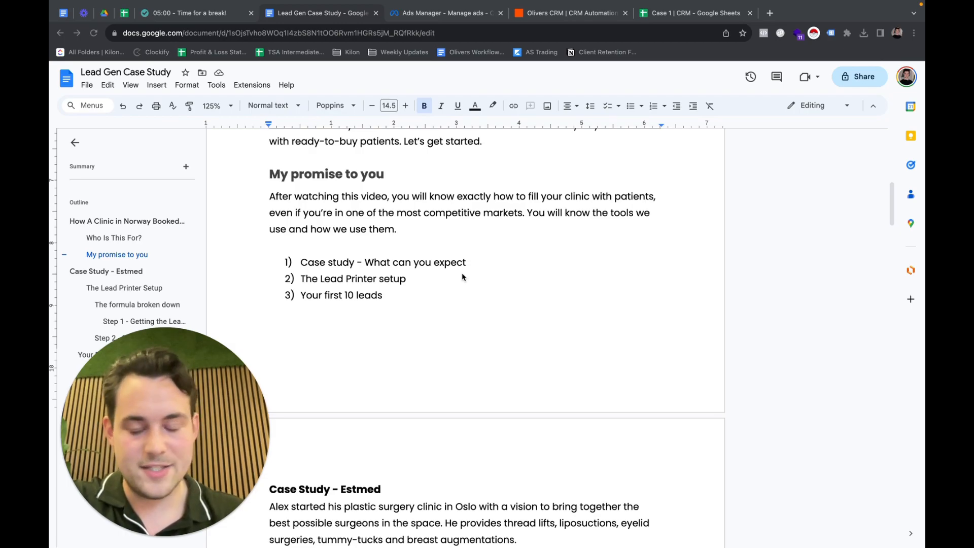
Scroll through the Estmed paragraphs to the results table and its 5x return line
scroll("down", 3)
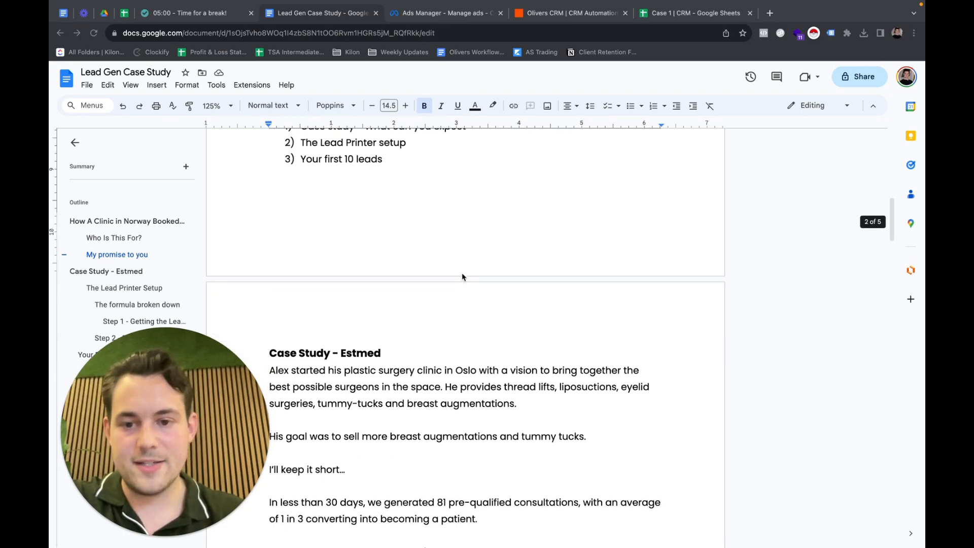
scroll("down", 3)
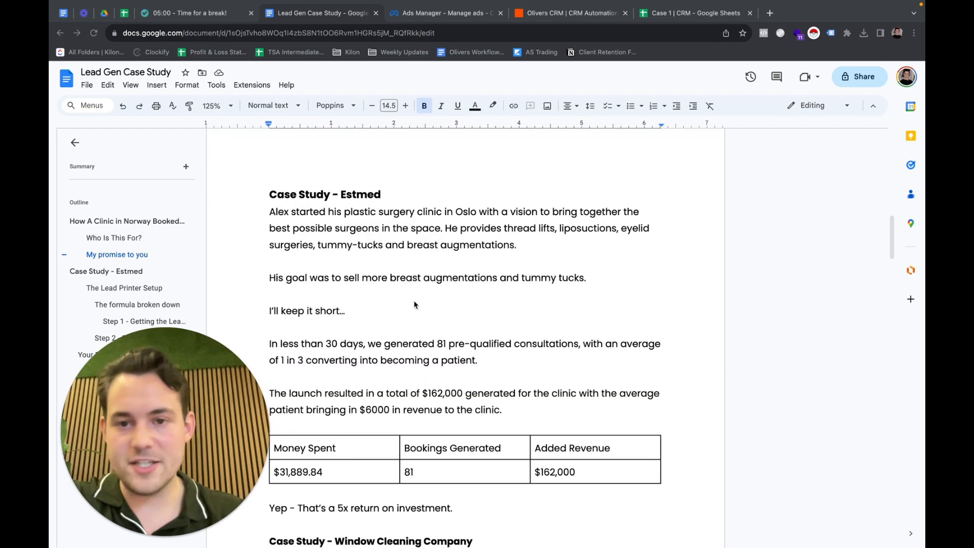
mouse_move(451, 210)
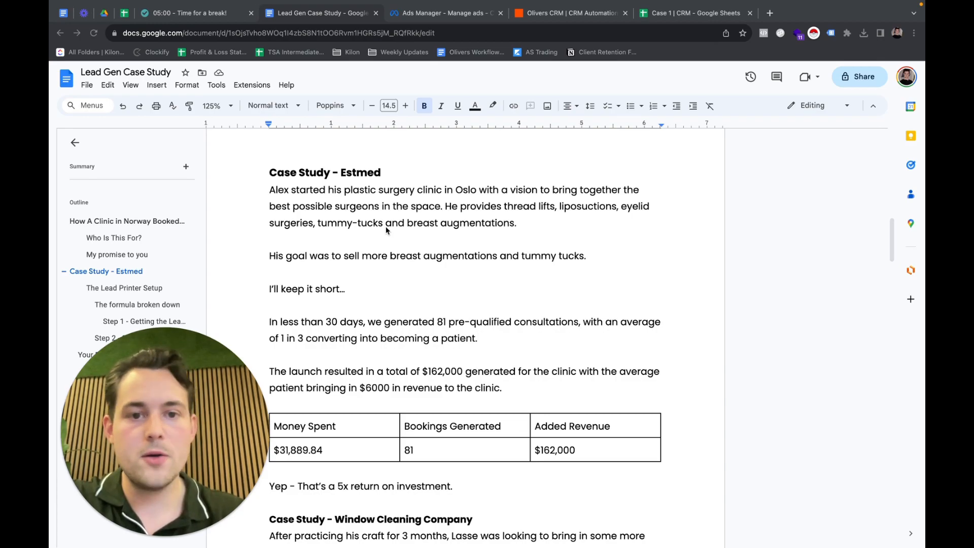
mouse_move(399, 242)
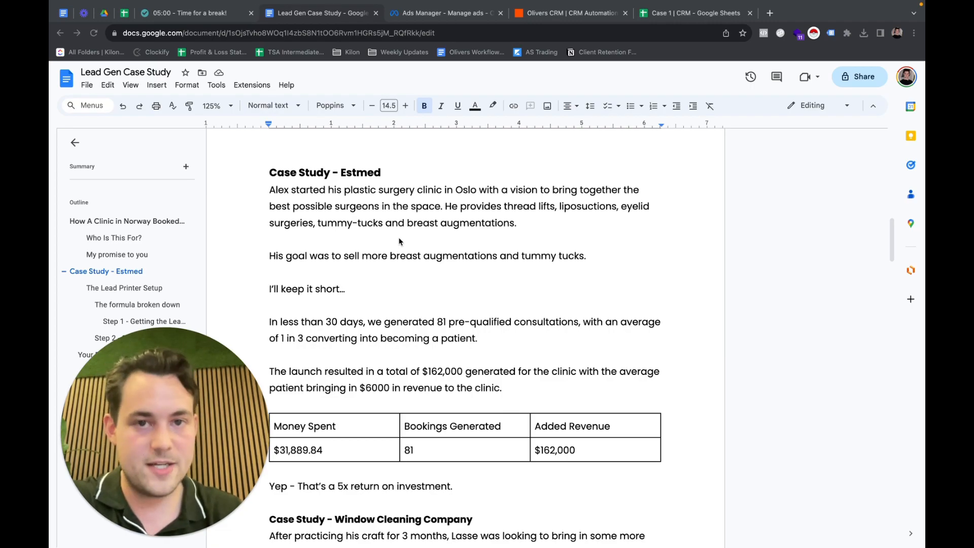
scroll("down", 3)
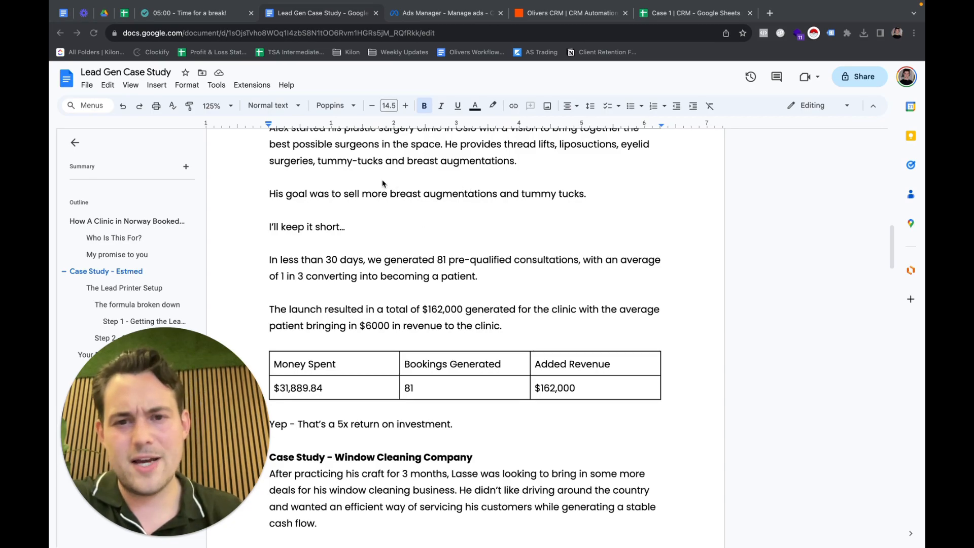
mouse_move(527, 185)
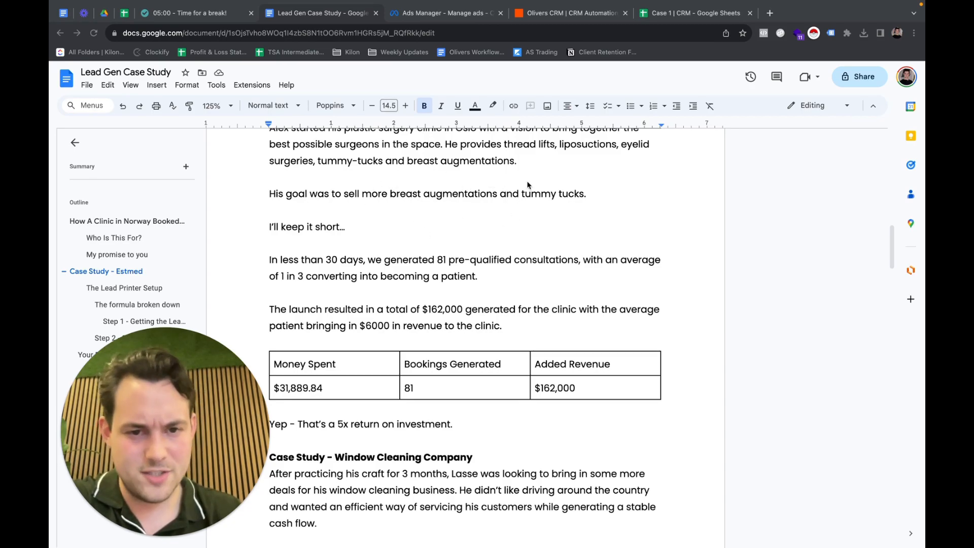
mouse_move(426, 232)
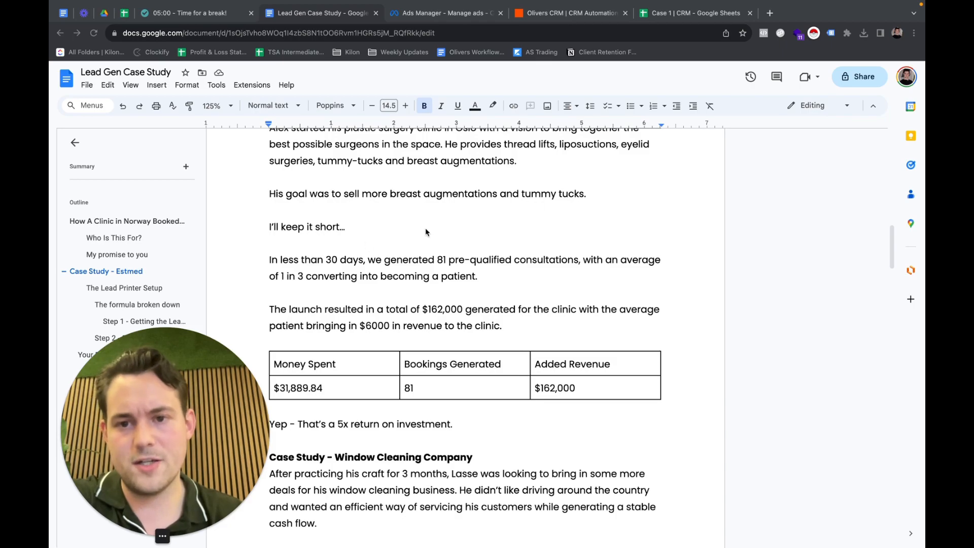
Scroll to the Window Cleaning Company case study about Lasse's quote-ready leads within 12 hours
scroll("down", 3)
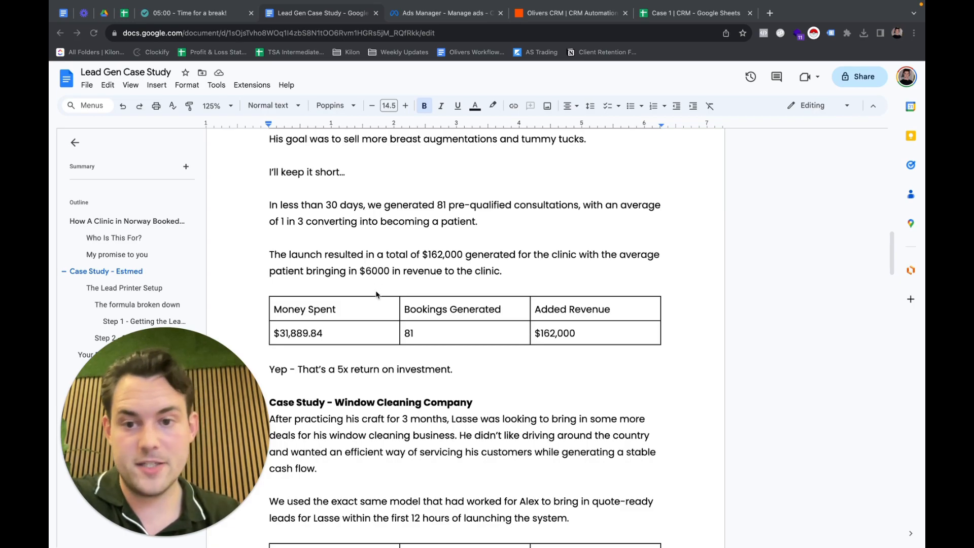
mouse_move(331, 291)
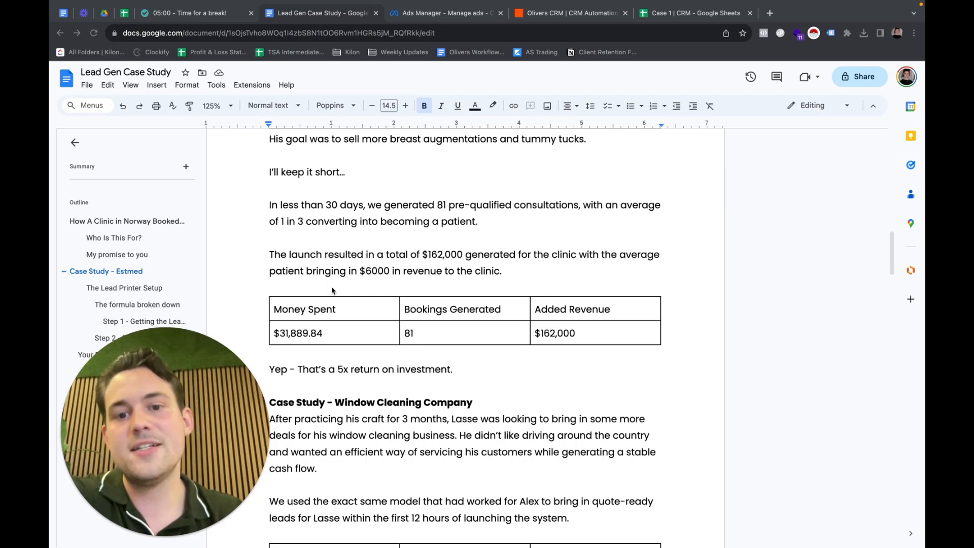
mouse_move(379, 290)
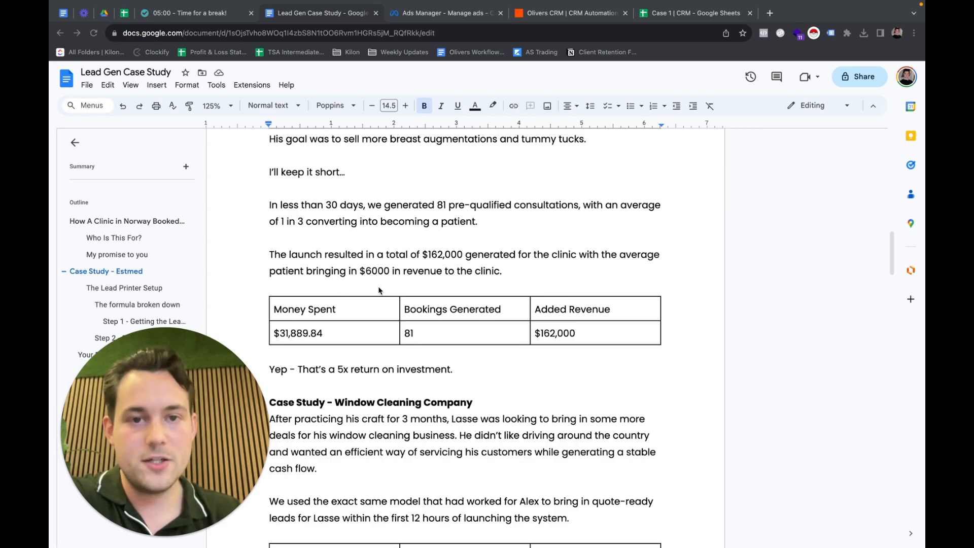
Reveal Lasse's results table, select 'That's', and place the cursor after the 5x return line
scroll("down", 3)
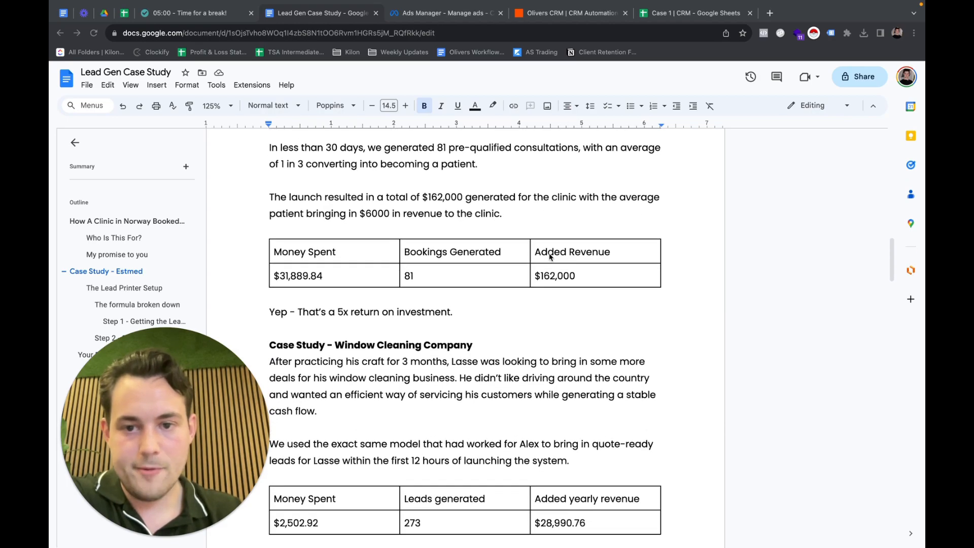
mouse_move(395, 251)
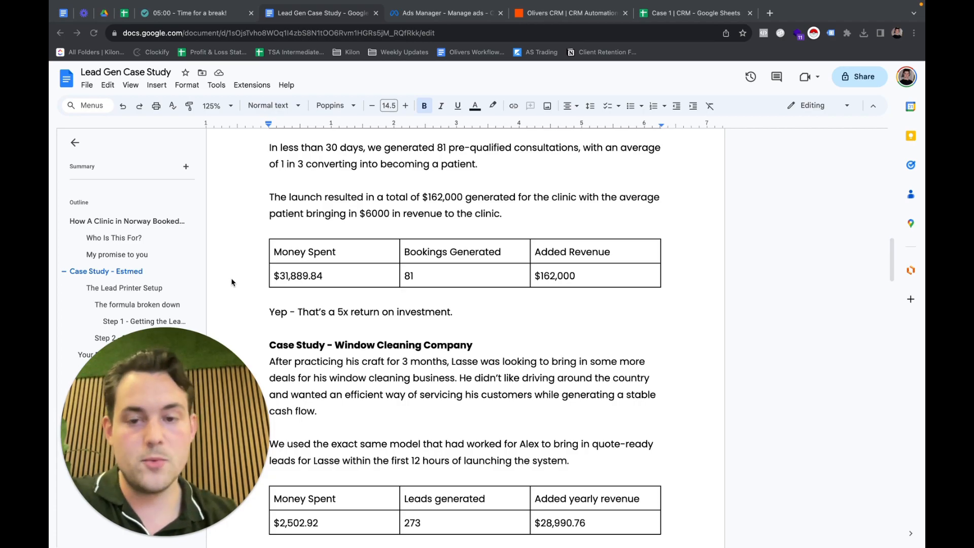
mouse_move(306, 308)
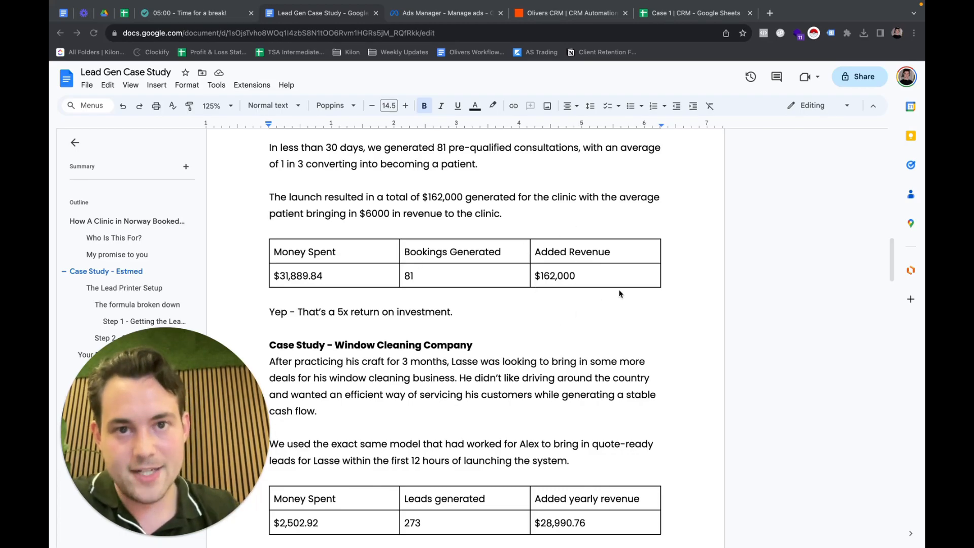
mouse_move(529, 299)
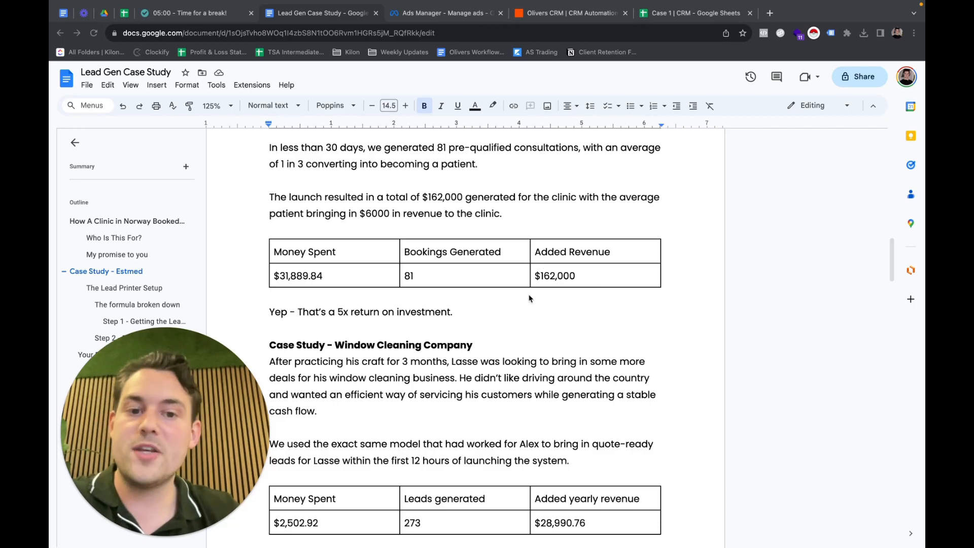
scroll("down", 3)
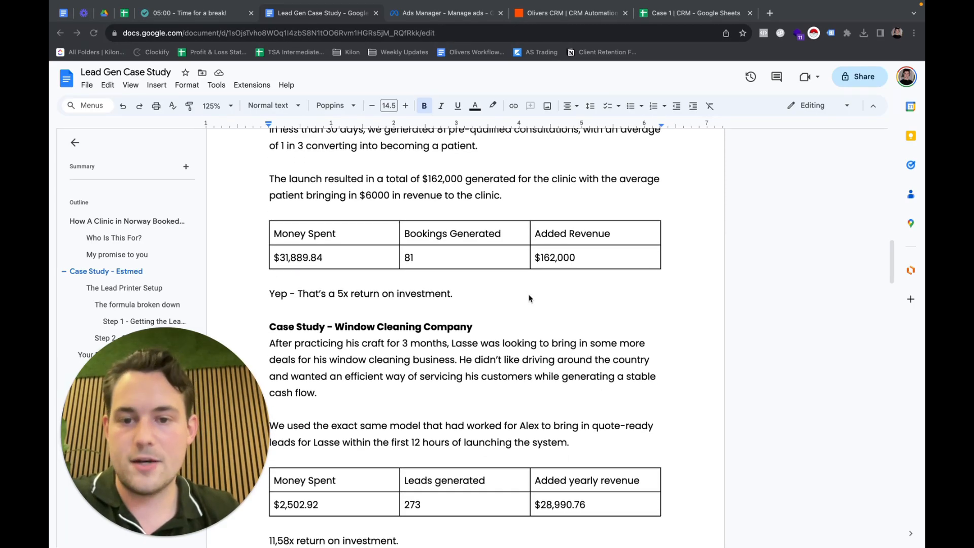
double_click(303, 293)
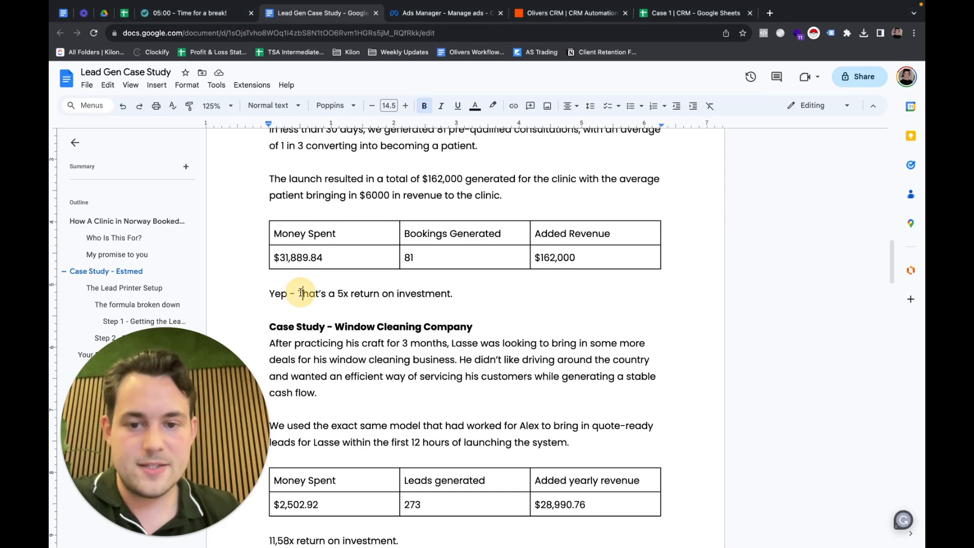
left_click(454, 293)
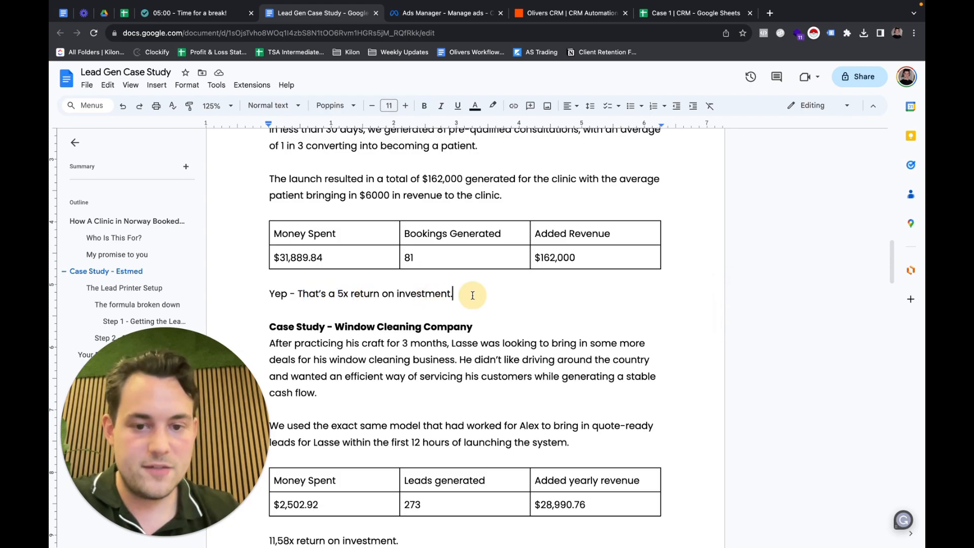
mouse_move(472, 294)
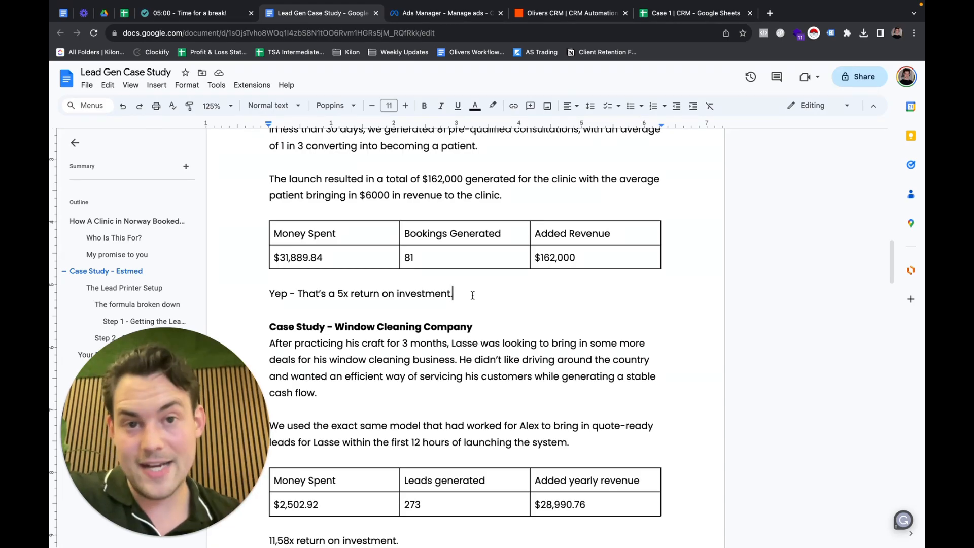
Scroll to the end of the Window Cleaning case study at the 11,58x return line
scroll("down", 3)
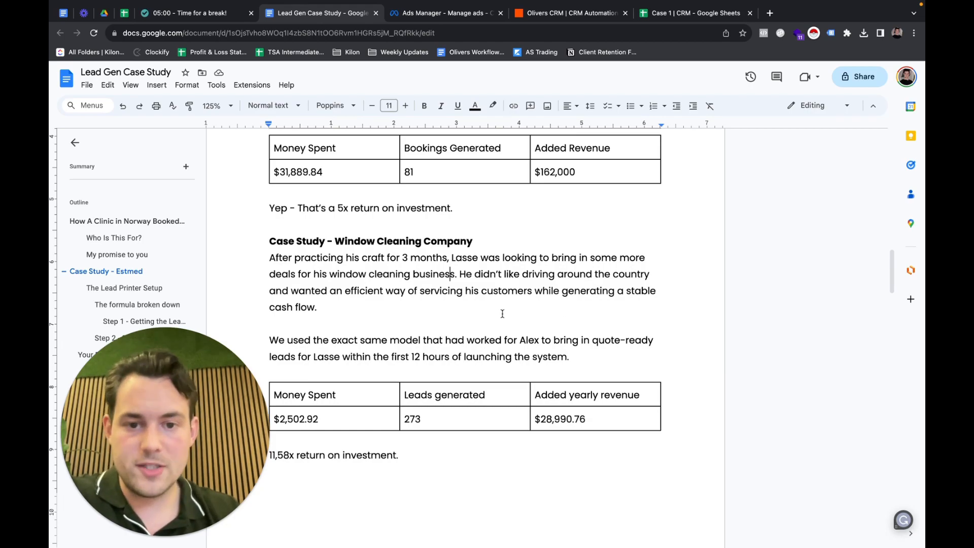
mouse_move(454, 311)
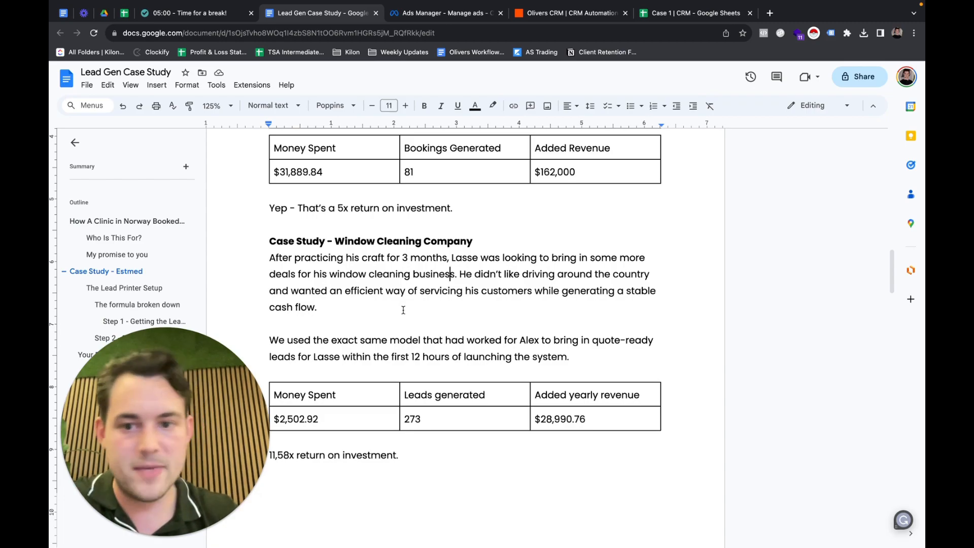
scroll("down", 3)
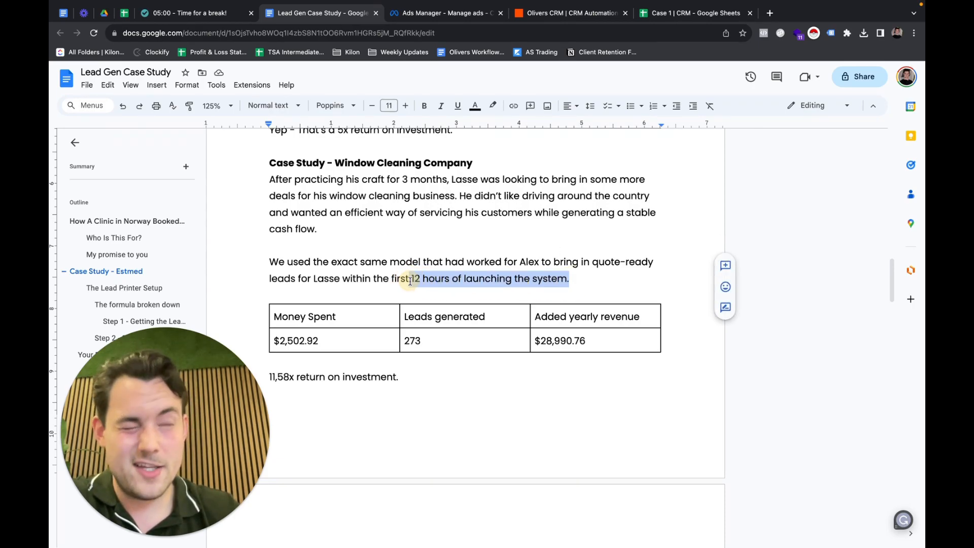
Deselect the launch sentence and scroll to The Lead Printer Setup heading
left_click(450, 278)
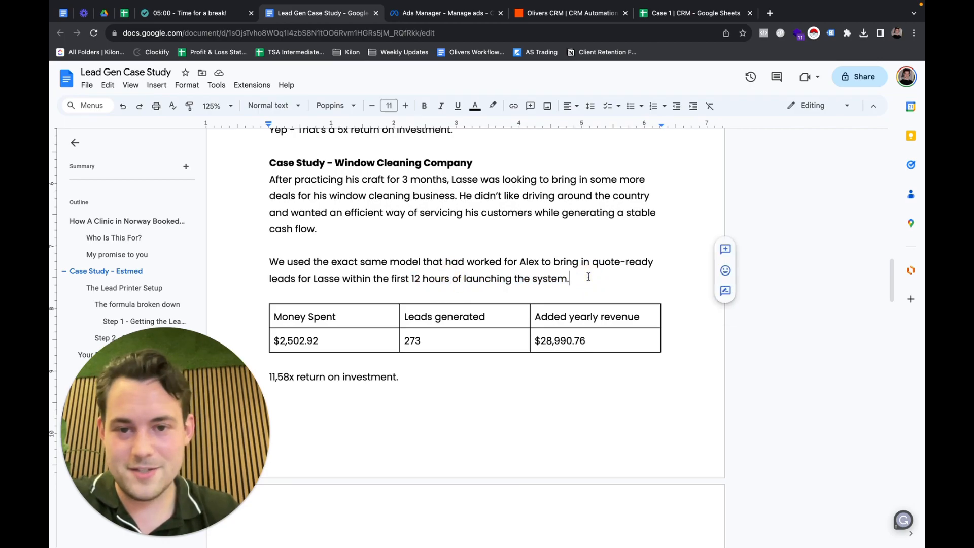
scroll("down", 3)
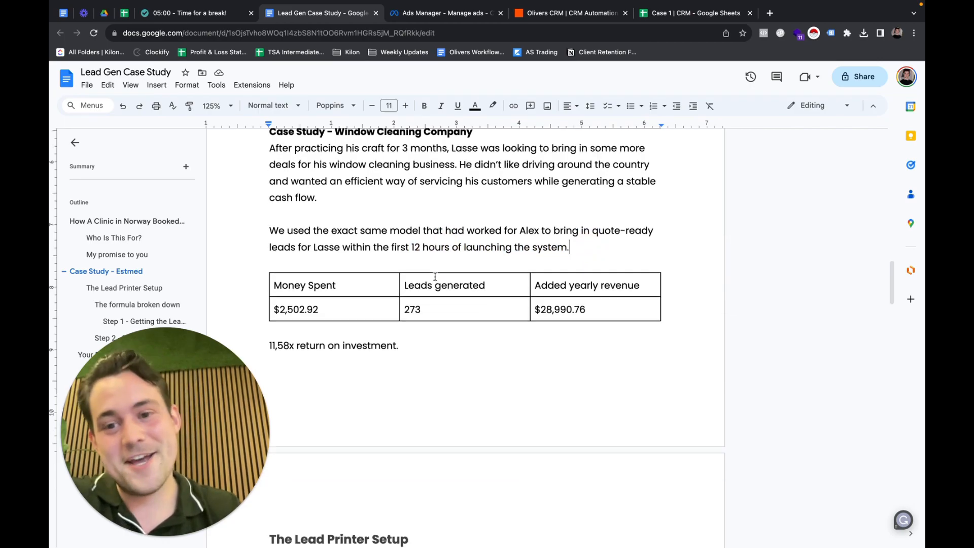
scroll("down", 3)
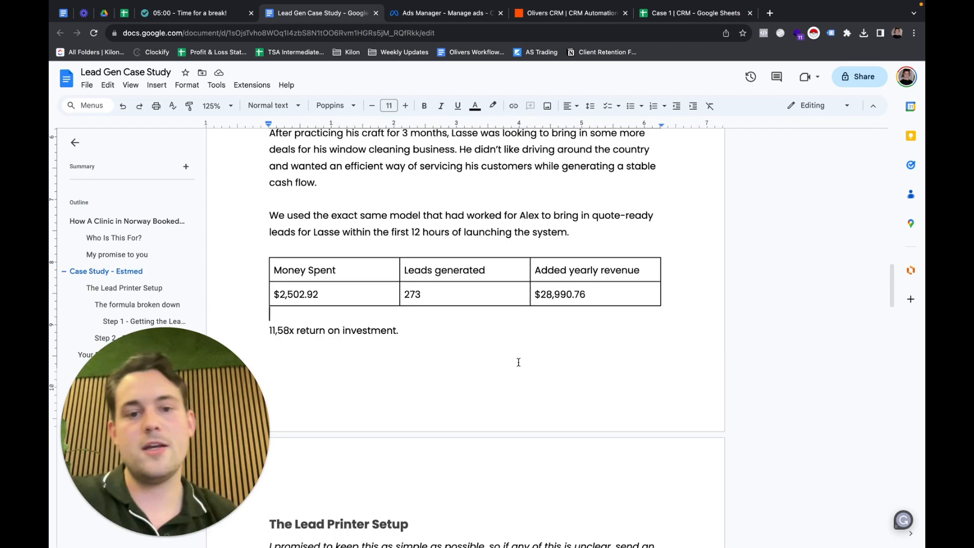
scroll("down", 3)
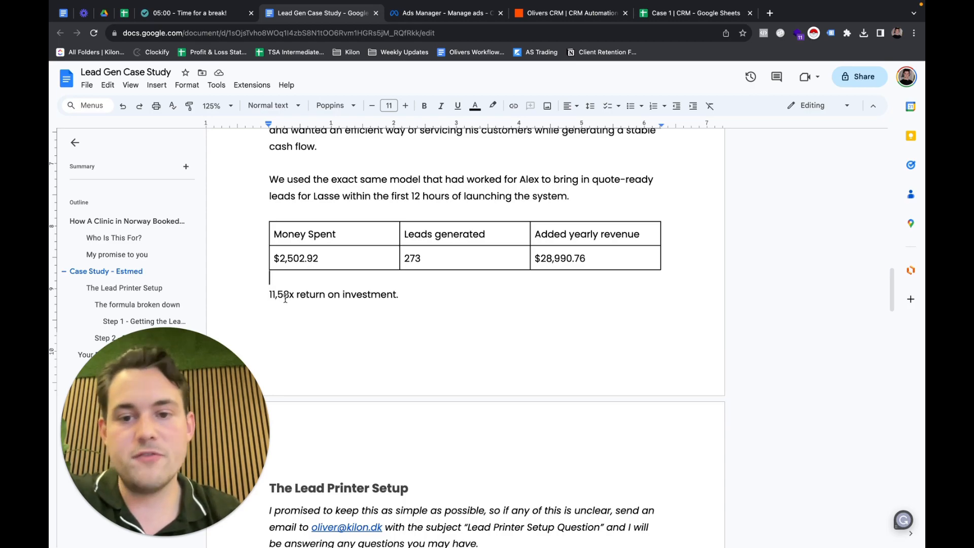
scroll("down", 3)
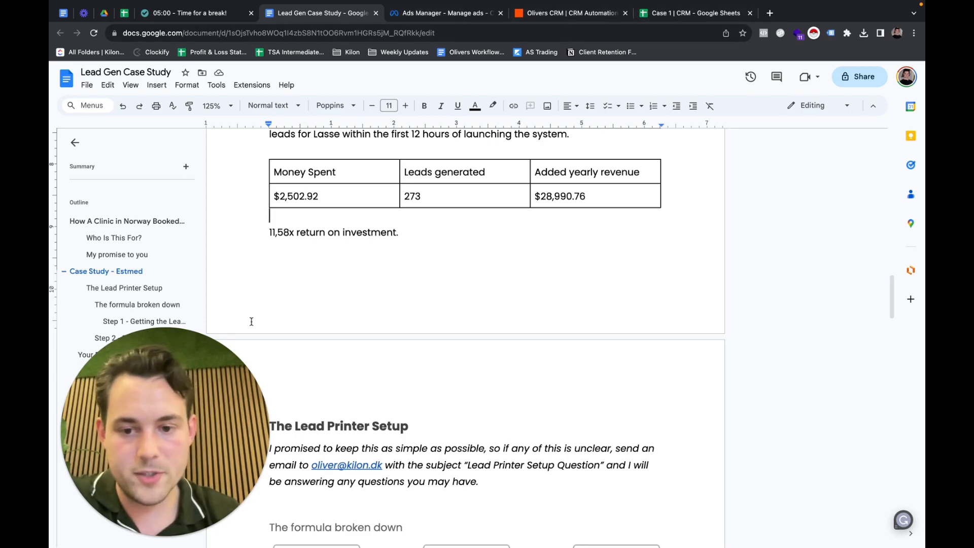
Highlight the 'Lead Printer Setup Question' subject line, then scroll to the formula diagram
scroll("down", 3)
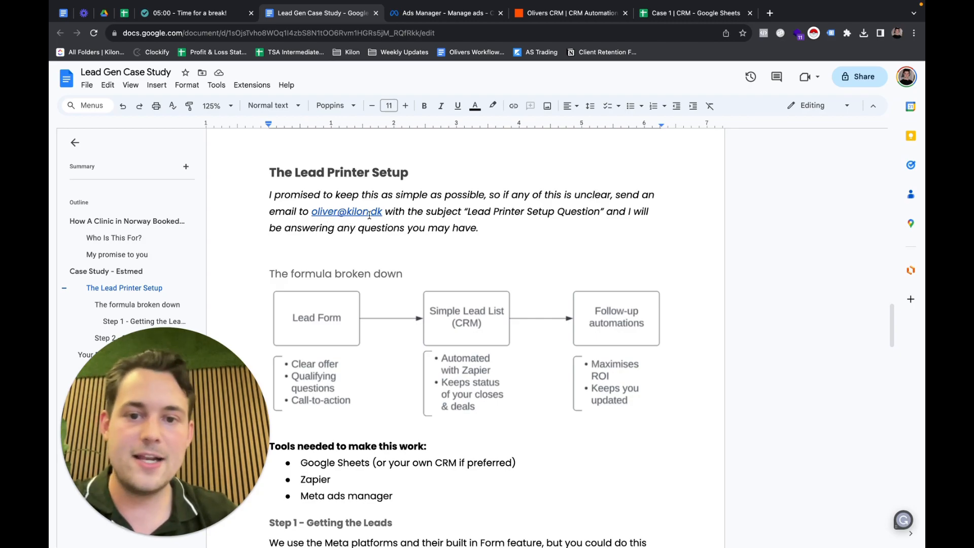
double_click(475, 211)
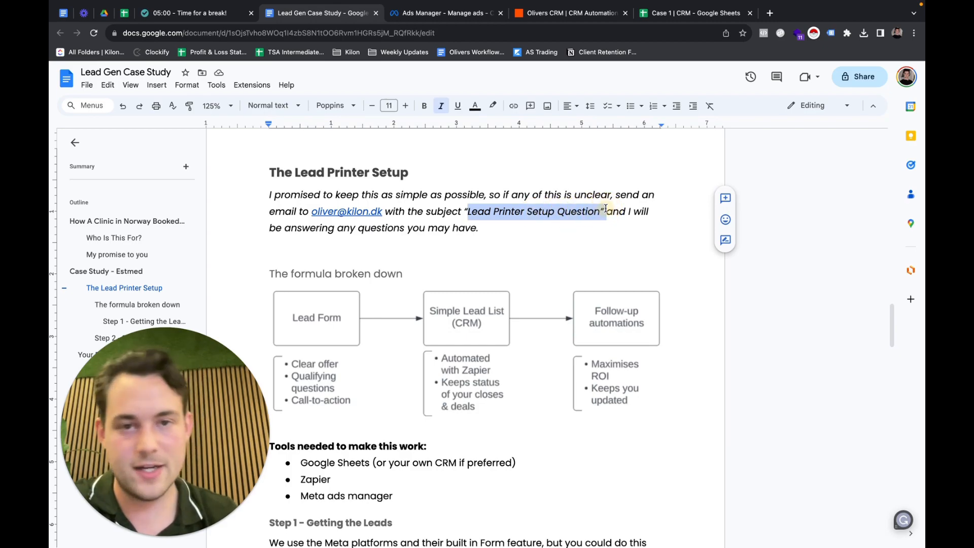
mouse_move(595, 230)
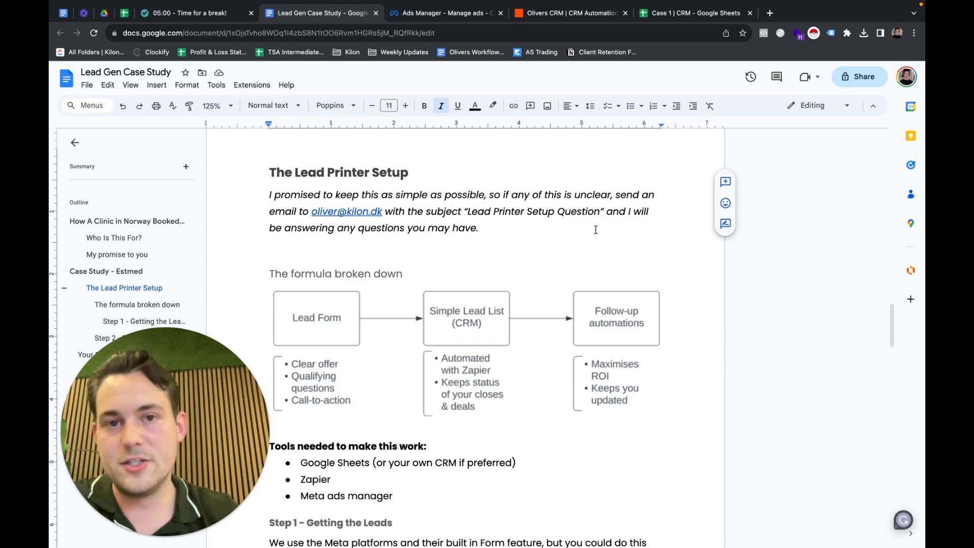
scroll("down", 3)
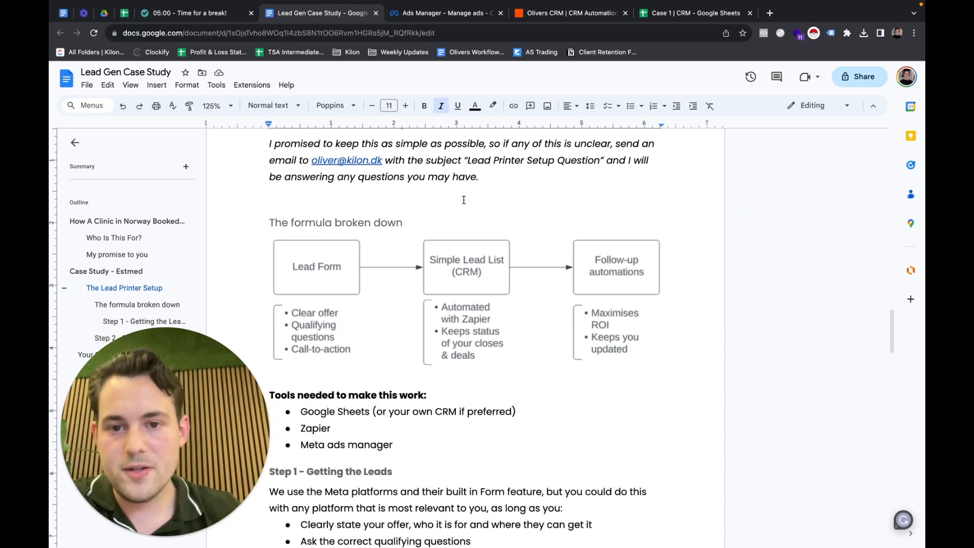
mouse_move(293, 240)
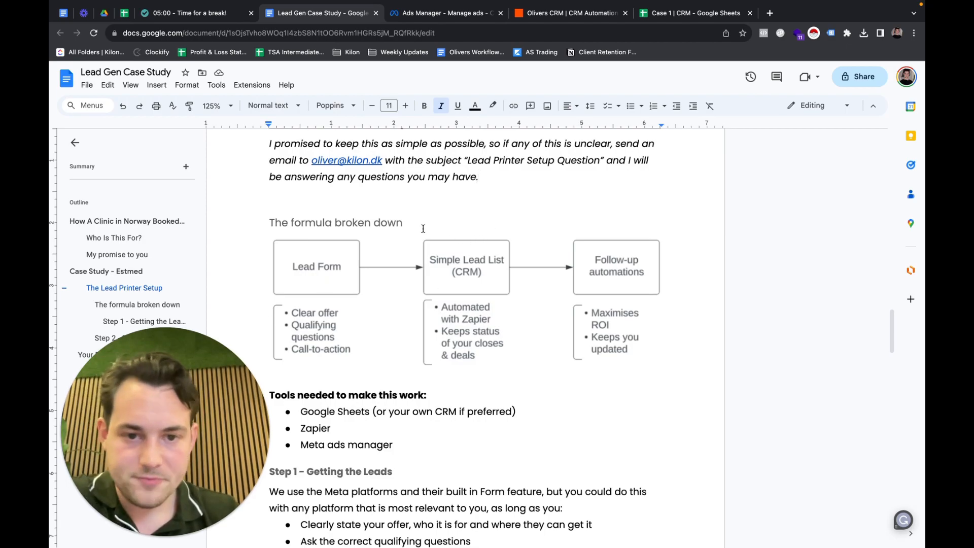
mouse_move(492, 374)
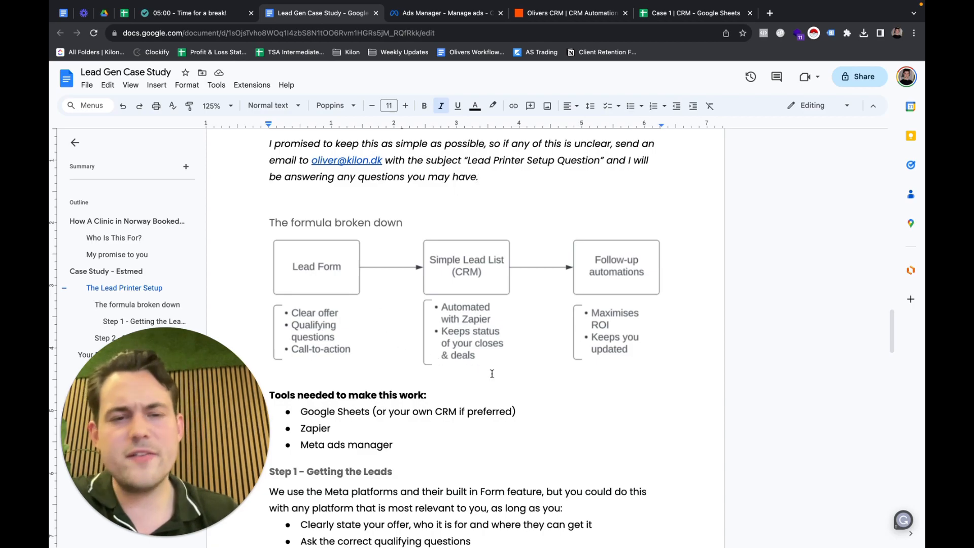
mouse_move(359, 332)
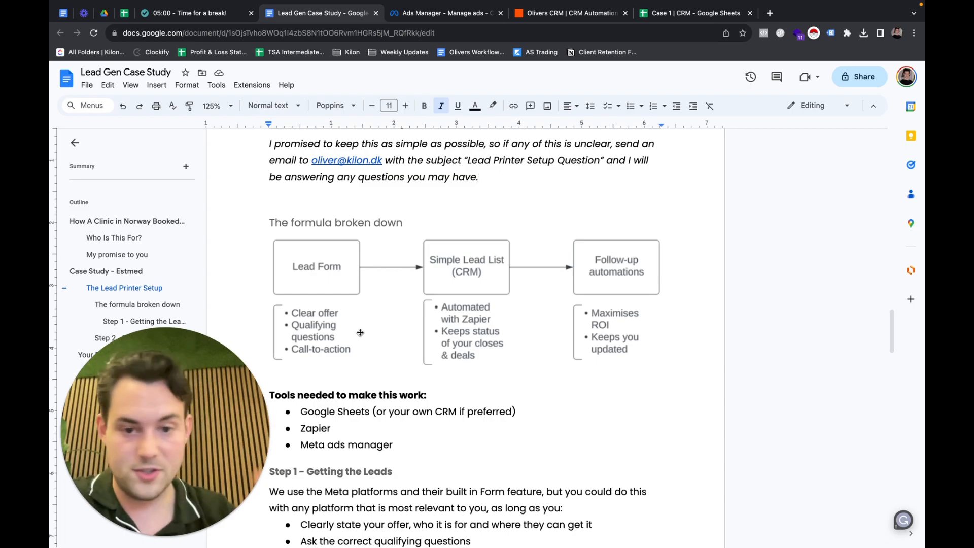
mouse_move(550, 350)
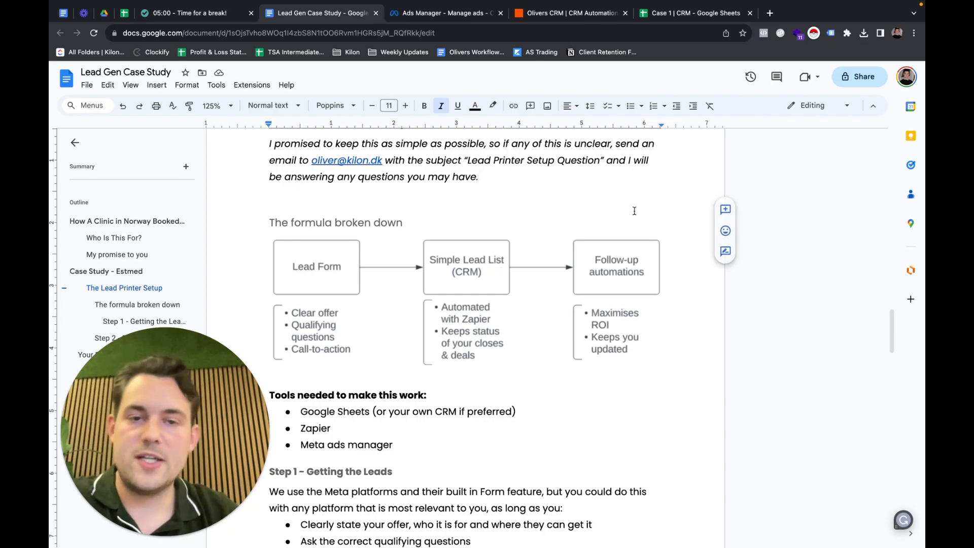
mouse_move(674, 222)
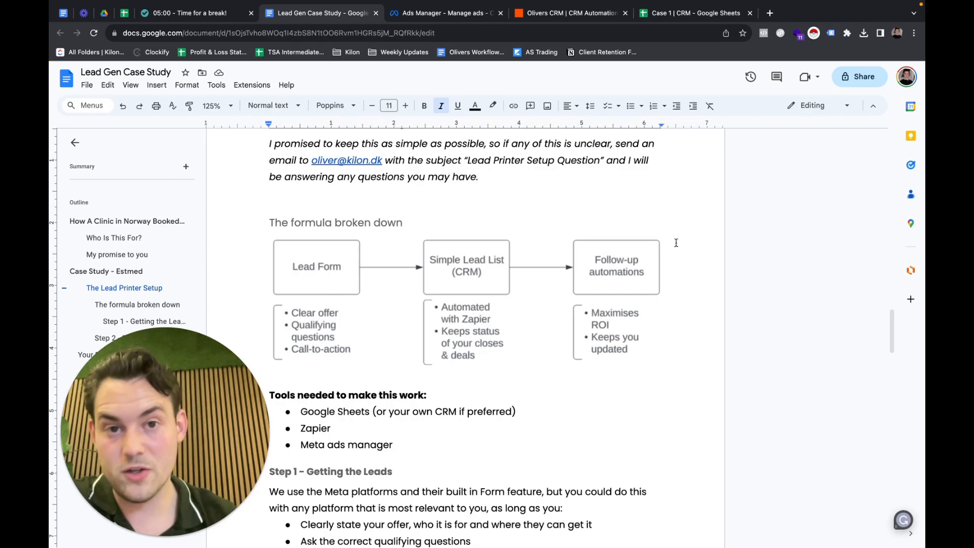
scroll("down", 3)
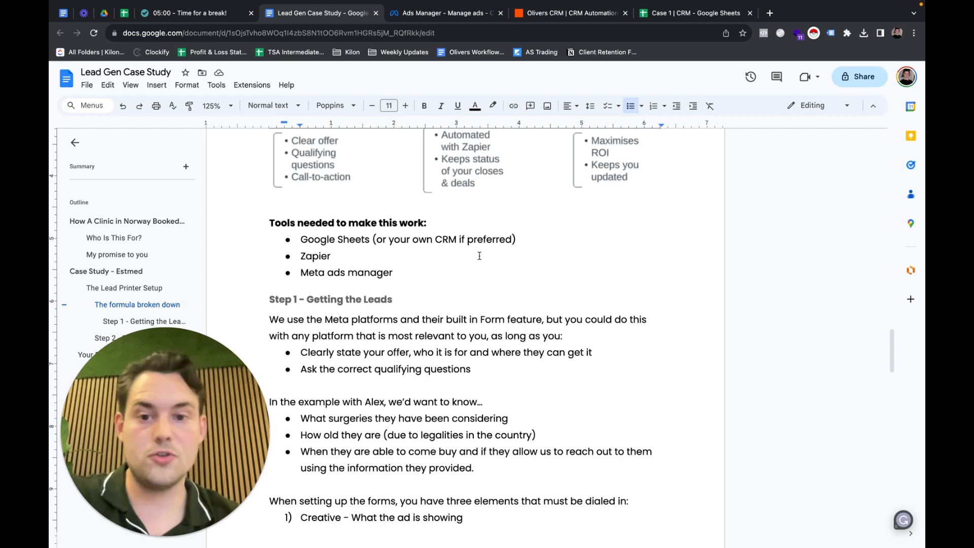
mouse_move(379, 216)
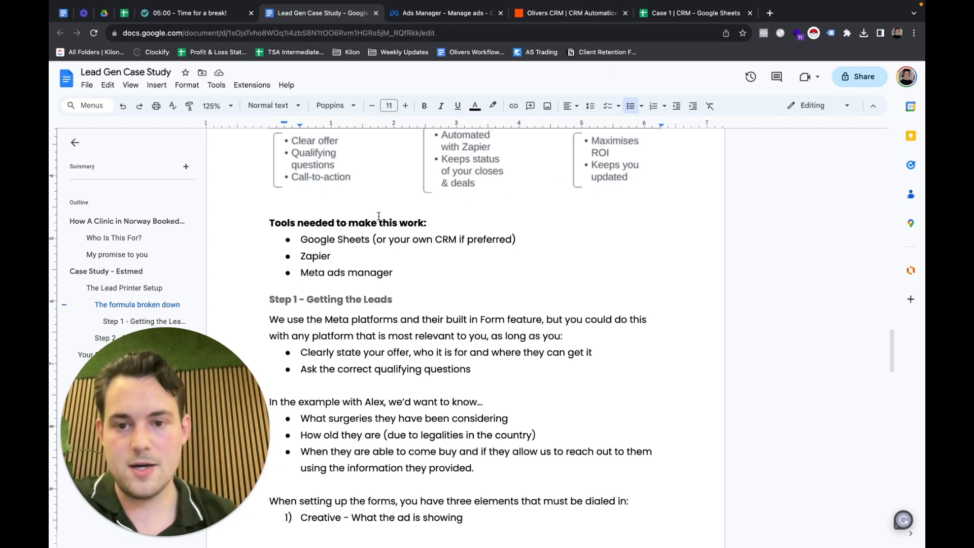
Select the 'Ask the correct qualifying questions' point and scroll through Step 1 - Getting the Leads
double_click(346, 272)
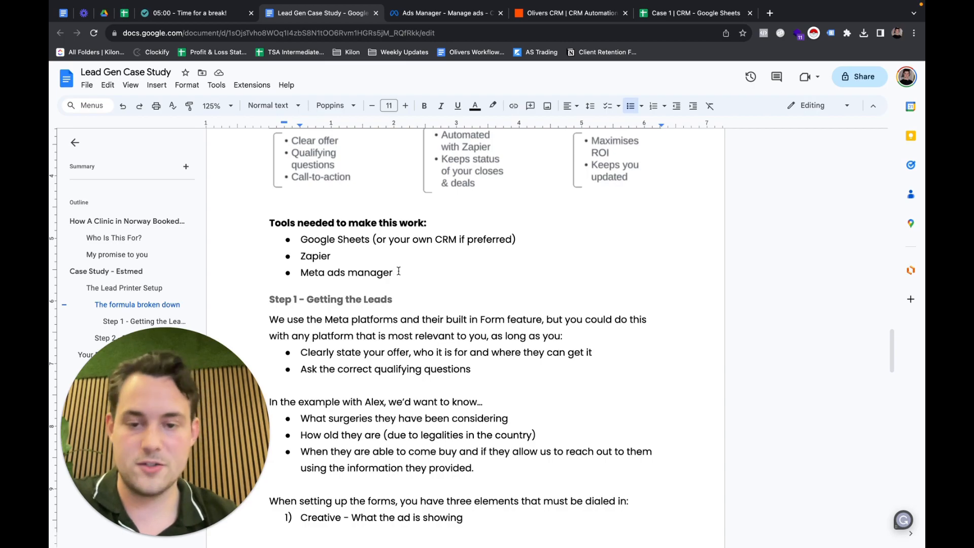
scroll("down", 3)
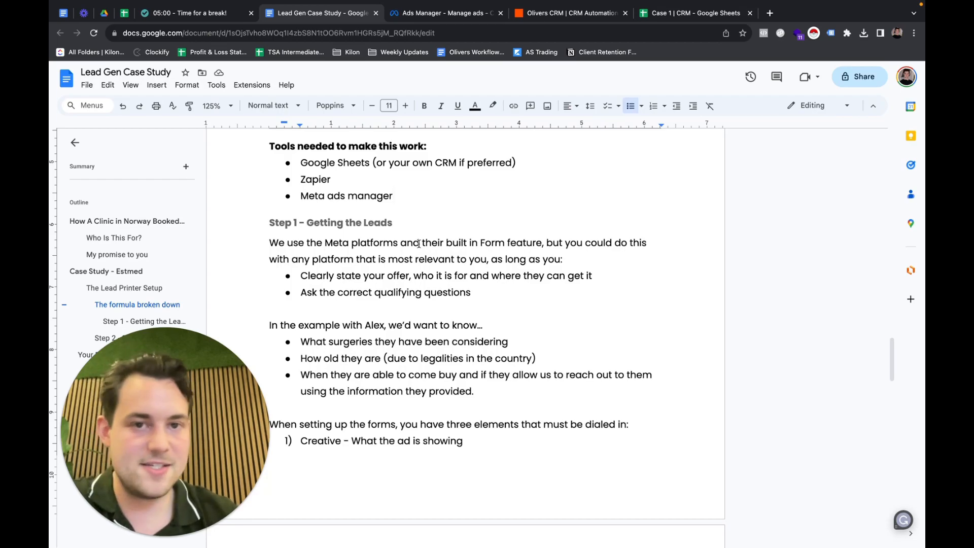
scroll("down", 3)
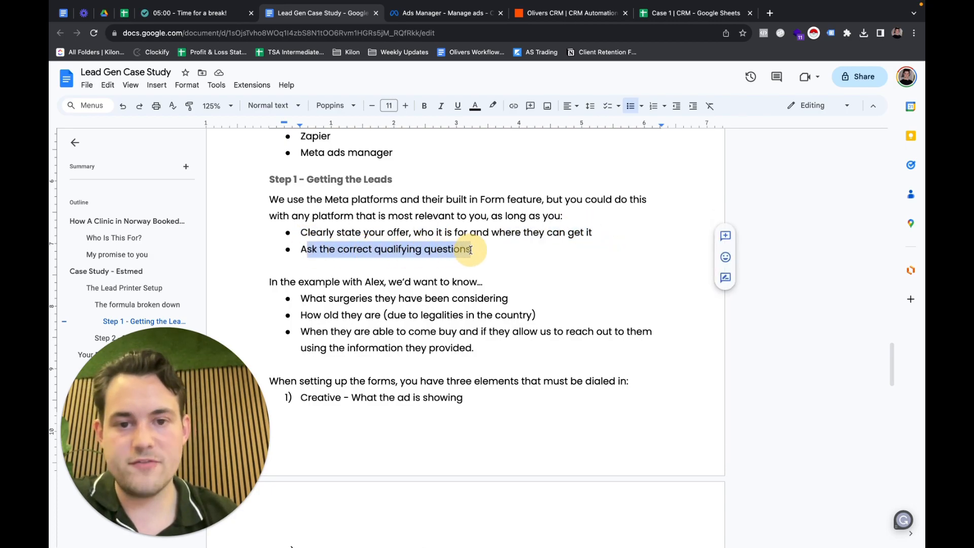
Fix Alex's third example question so 'come buy' reads 'come by'
left_click(474, 249)
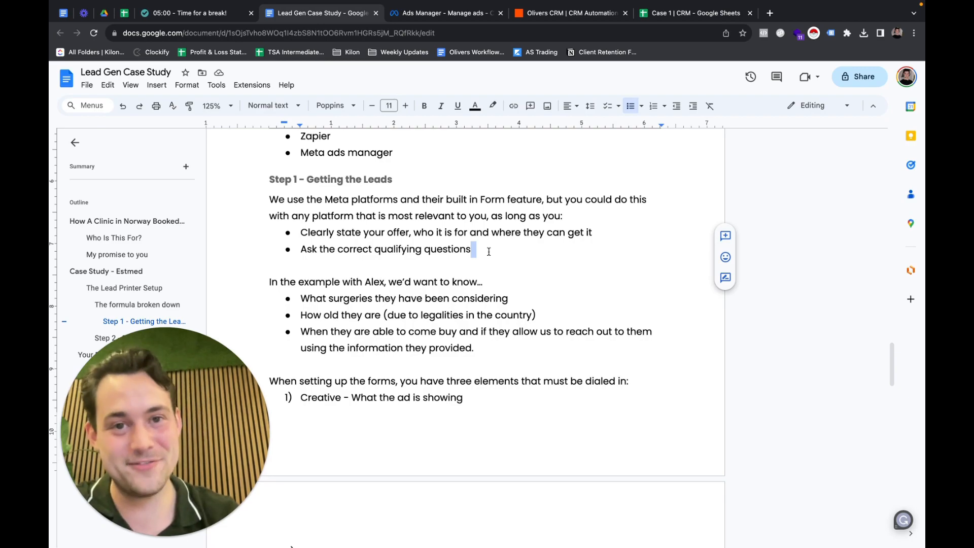
left_click(470, 249)
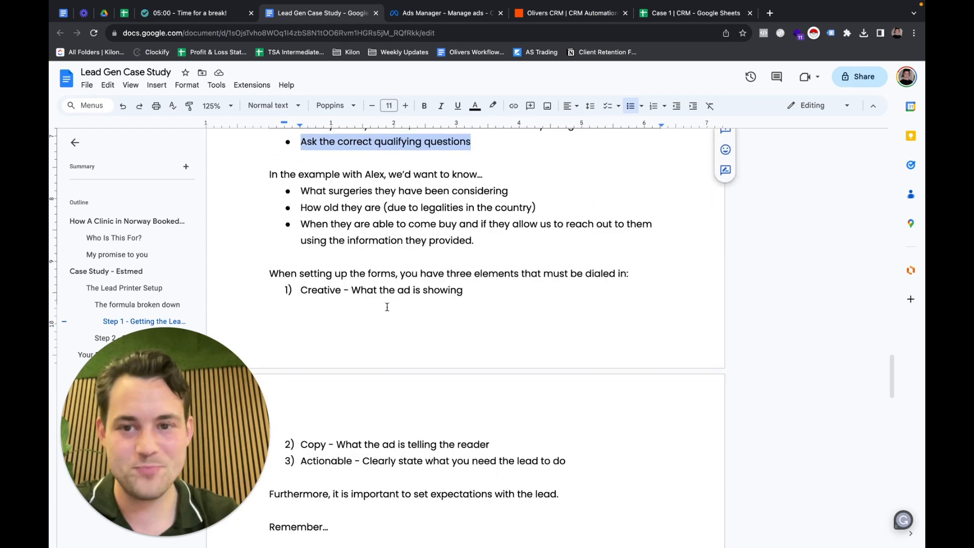
mouse_move(399, 166)
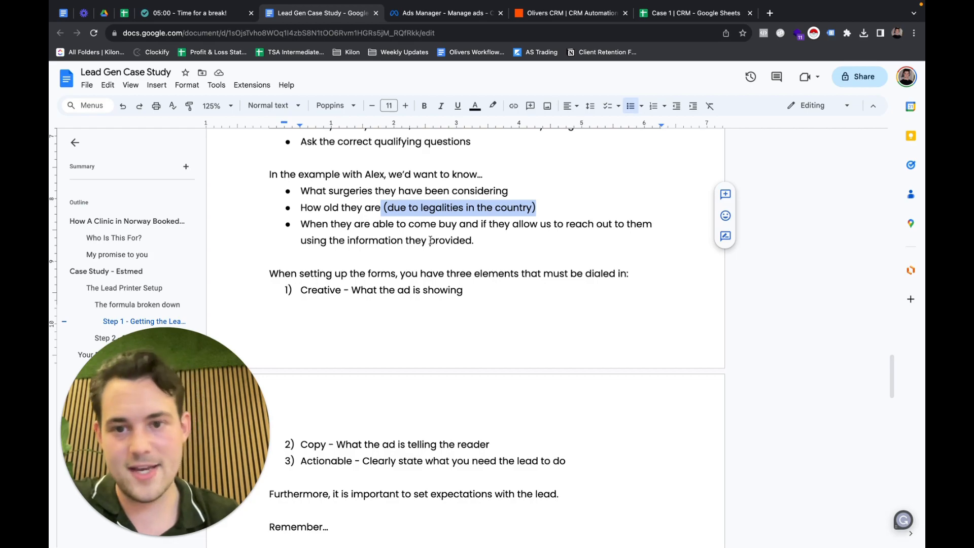
left_click(410, 223)
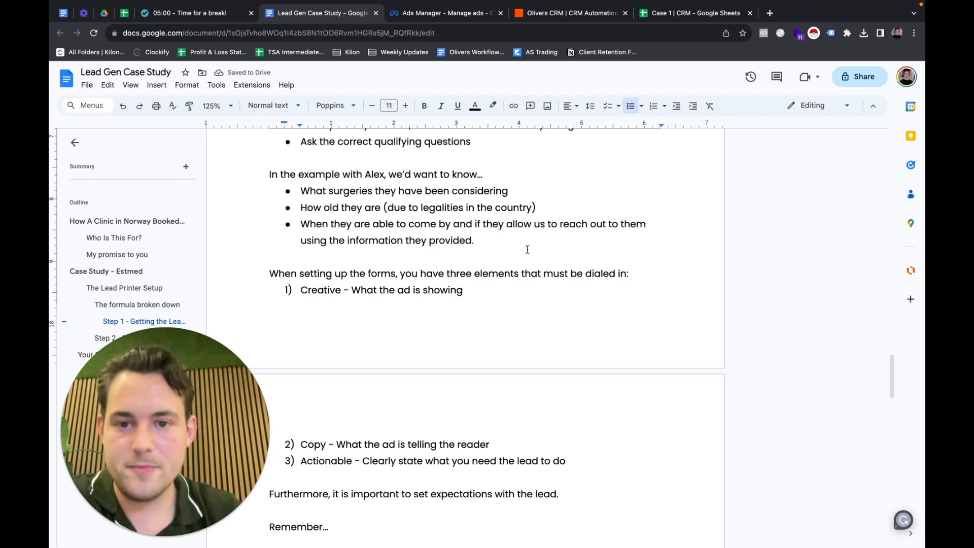
left_click(269, 257)
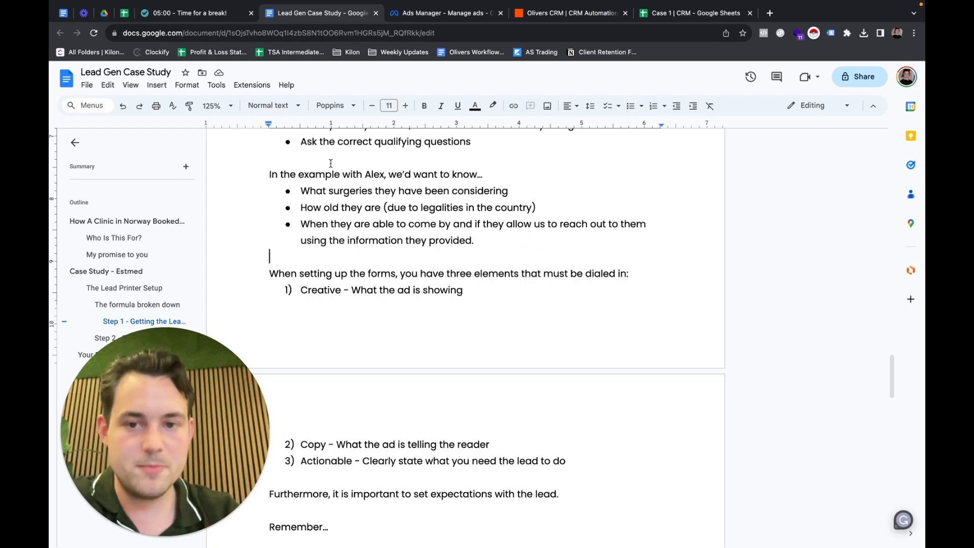
Scroll past the Creative/Copy/Actionable elements and select 'trustworthiness' in the Remember quote
scroll("down", 3)
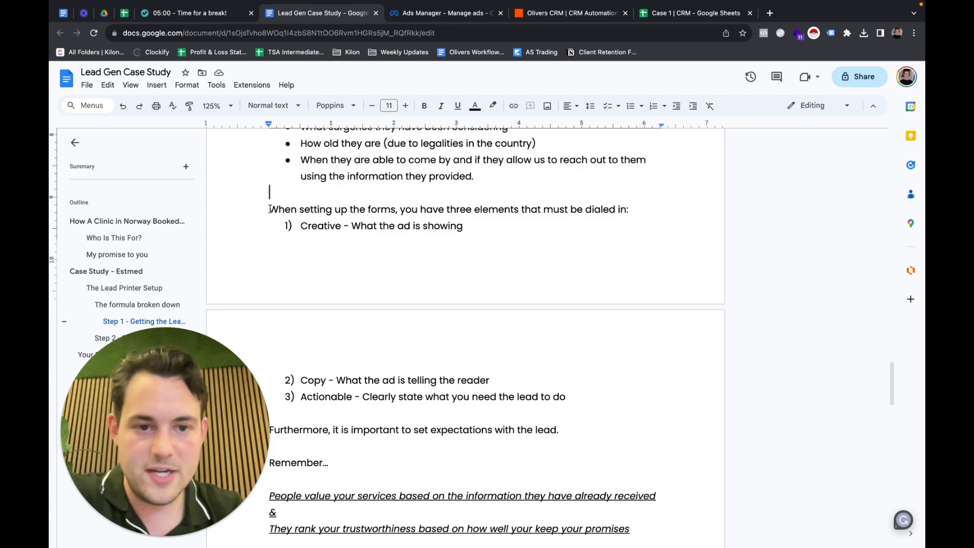
scroll("down", 3)
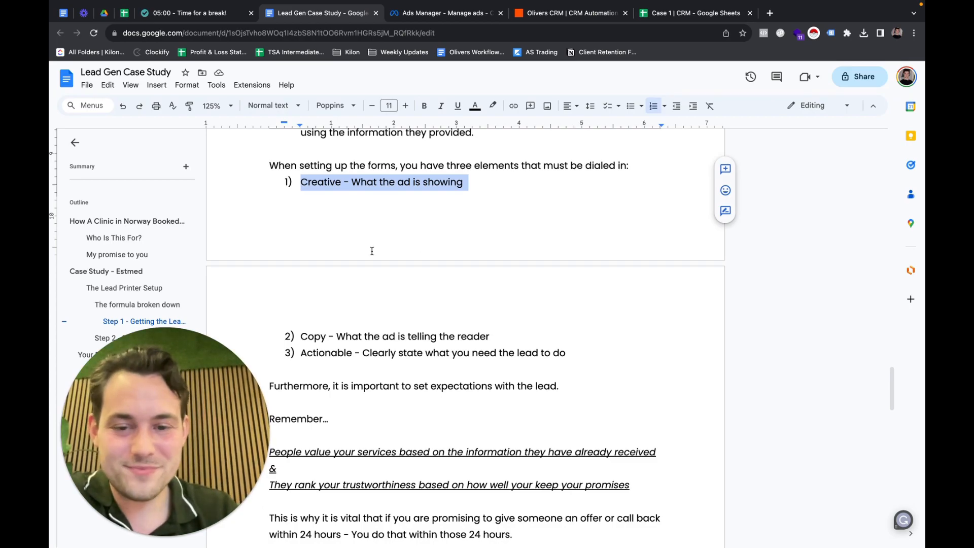
mouse_move(532, 320)
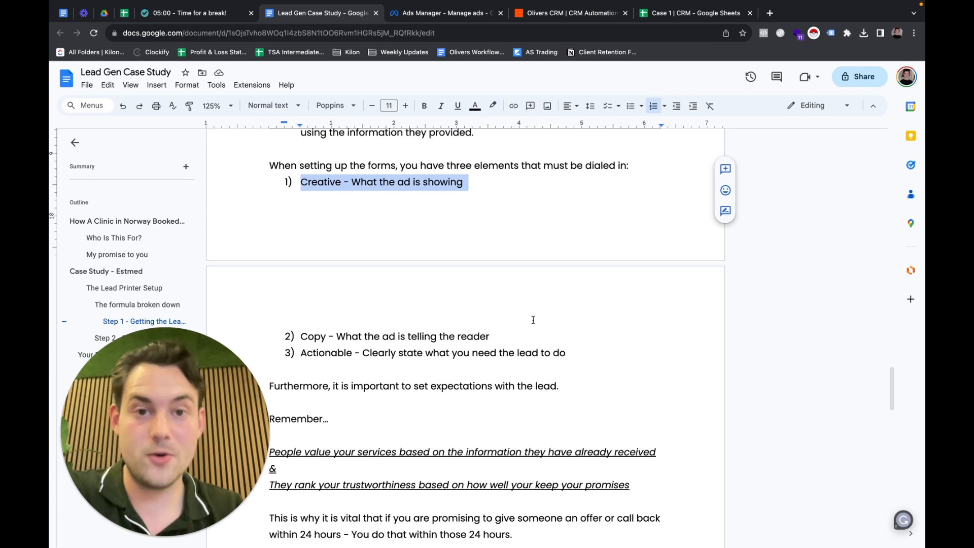
mouse_move(303, 348)
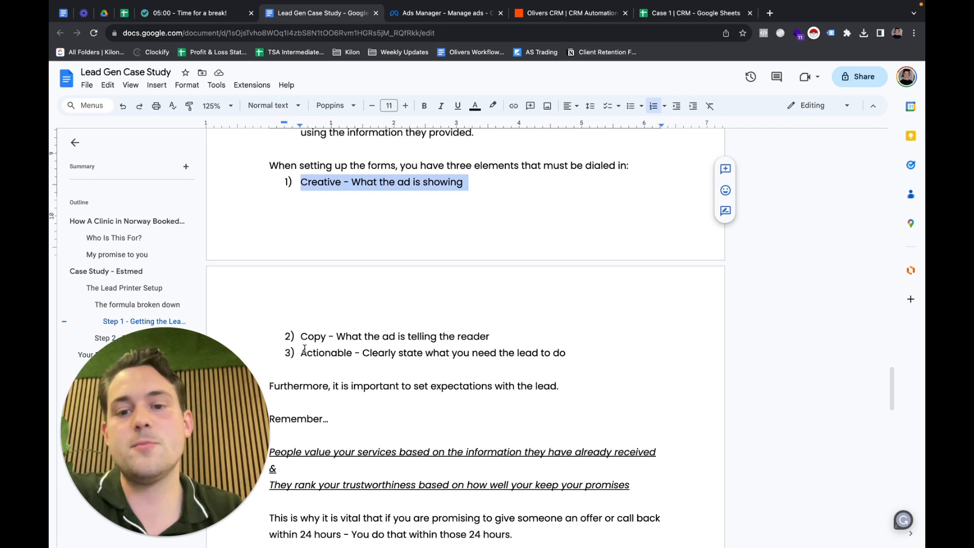
left_click(565, 353)
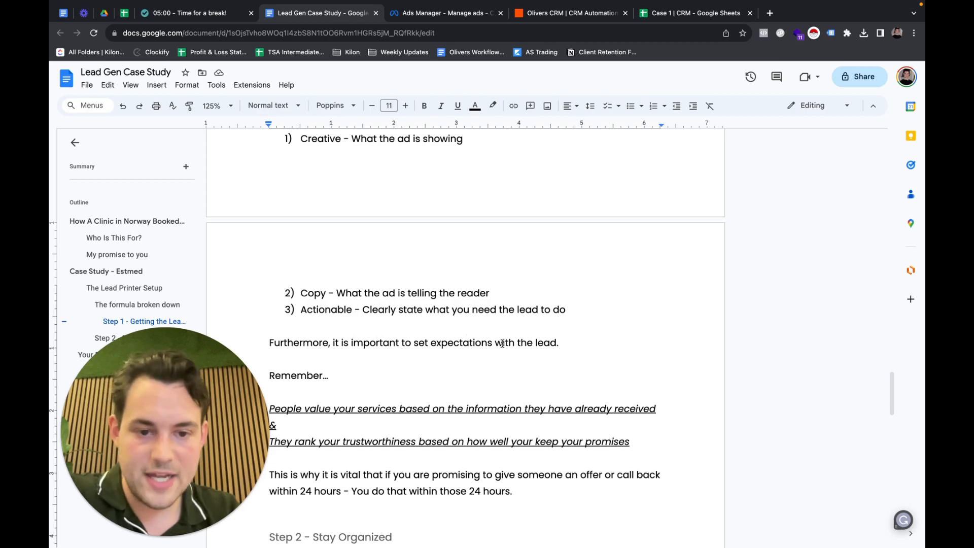
scroll("down", 3)
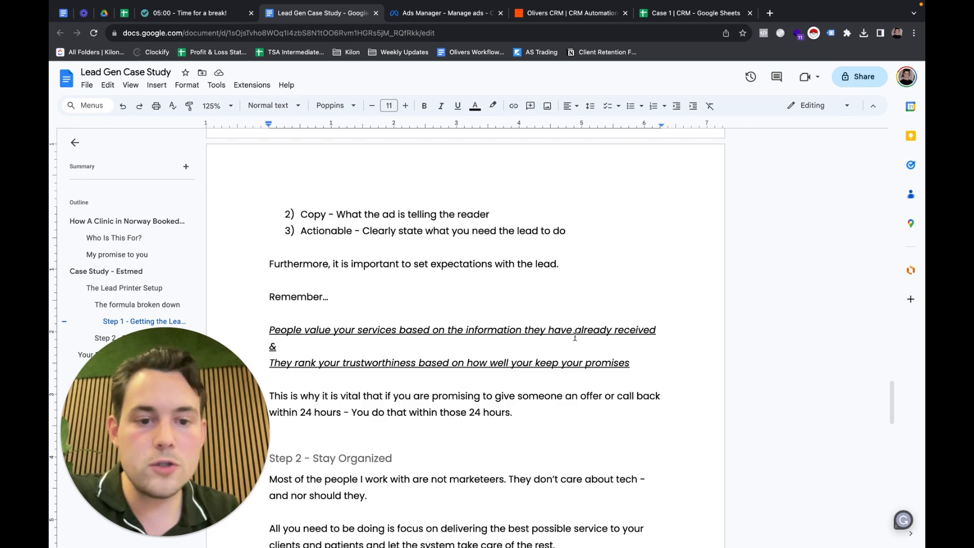
double_click(615, 330)
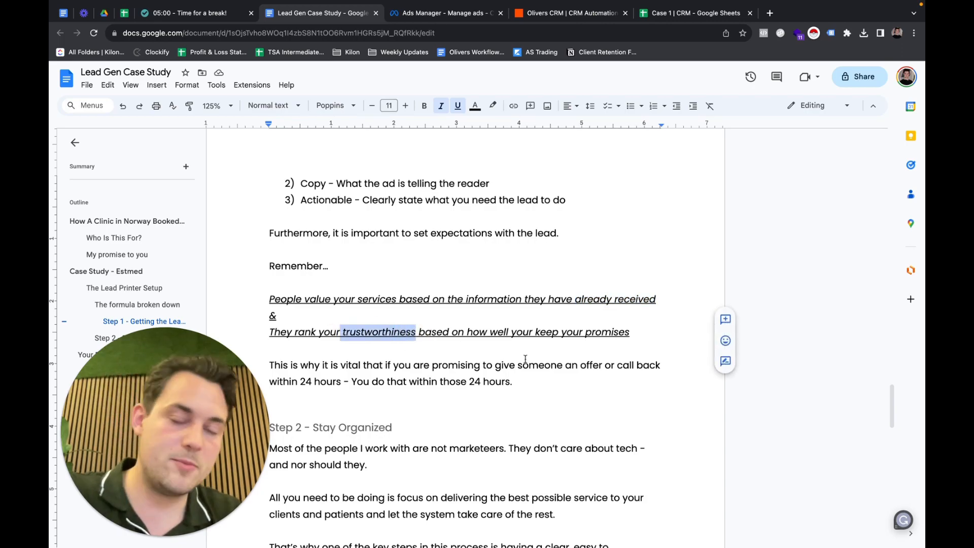
Scroll up to 'My promise to you' and briefly highlight the 'Your first 10 leads' topic
scroll("up", 3)
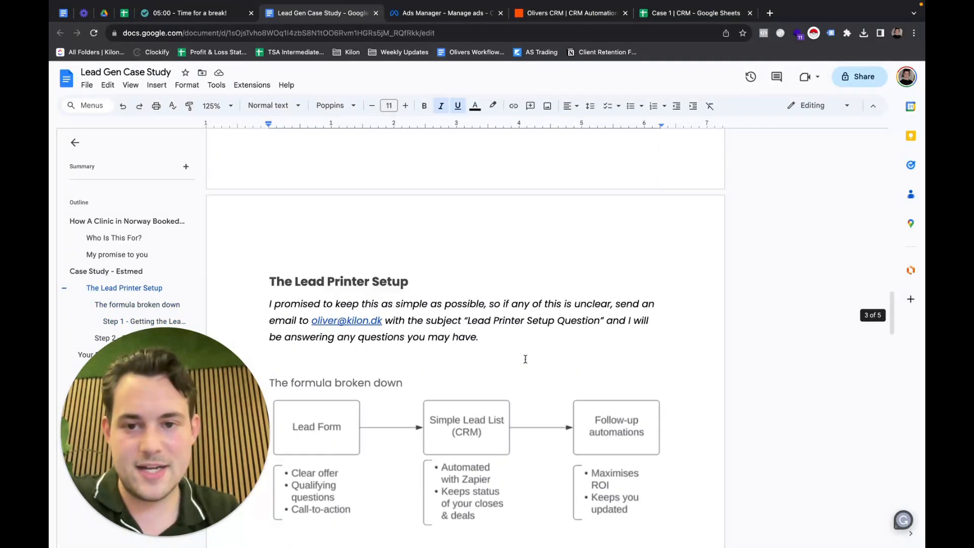
scroll("up", 3)
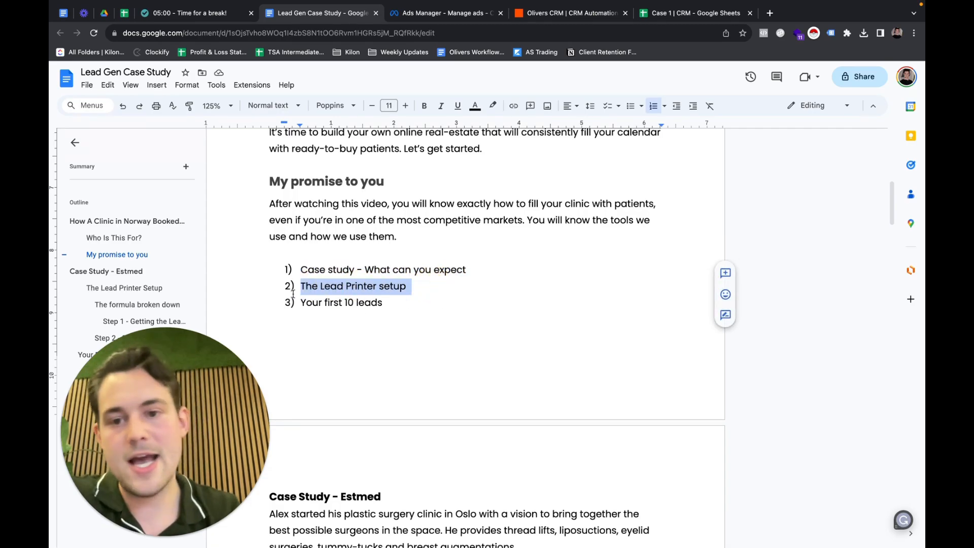
double_click(341, 302)
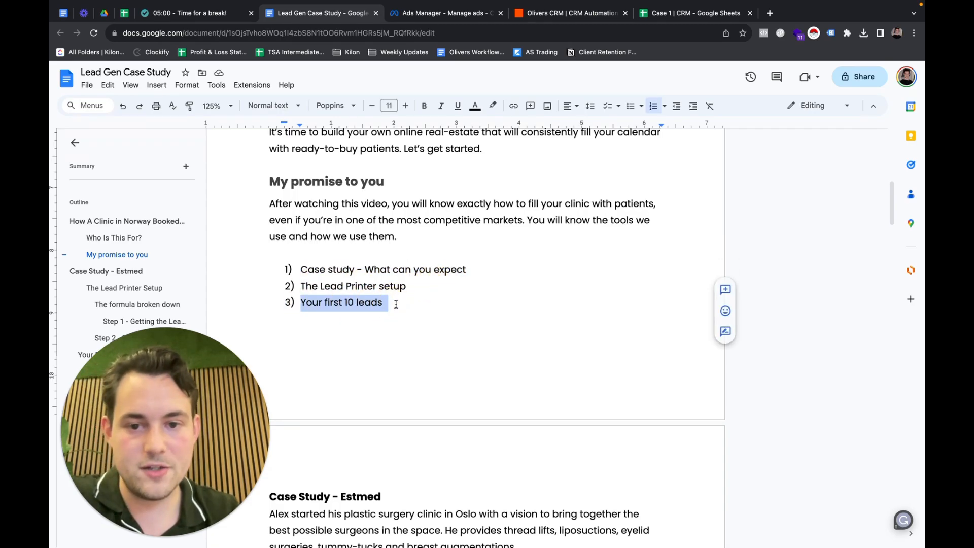
left_click(396, 303)
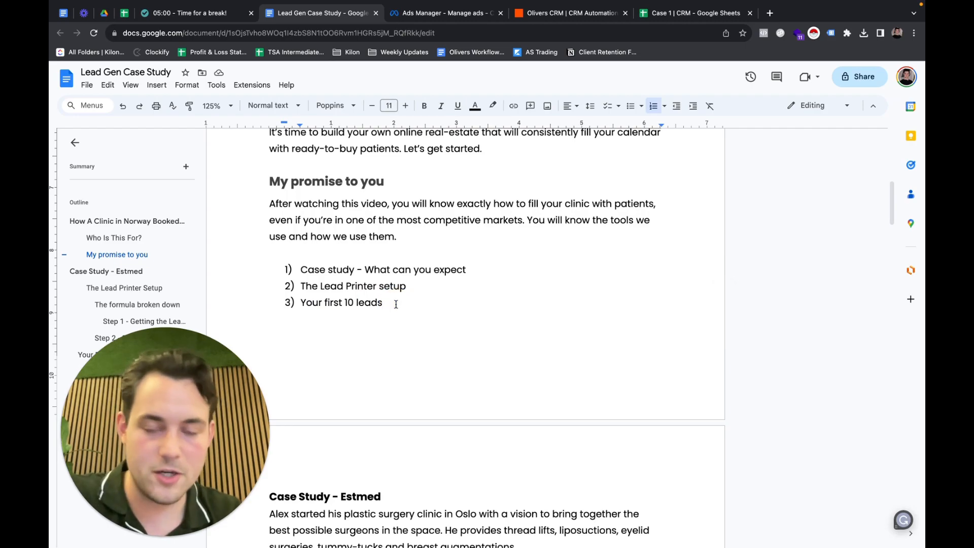
Scroll through Step 2 - Stay Organized to the 'Your First 10 Leads (no-cure-no-pay)' heading
scroll("down", 3)
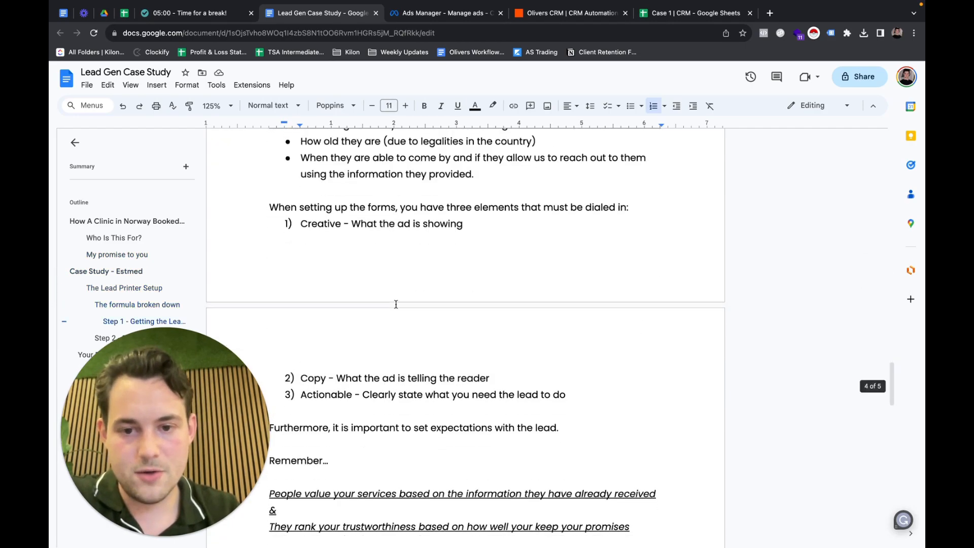
scroll("down", 3)
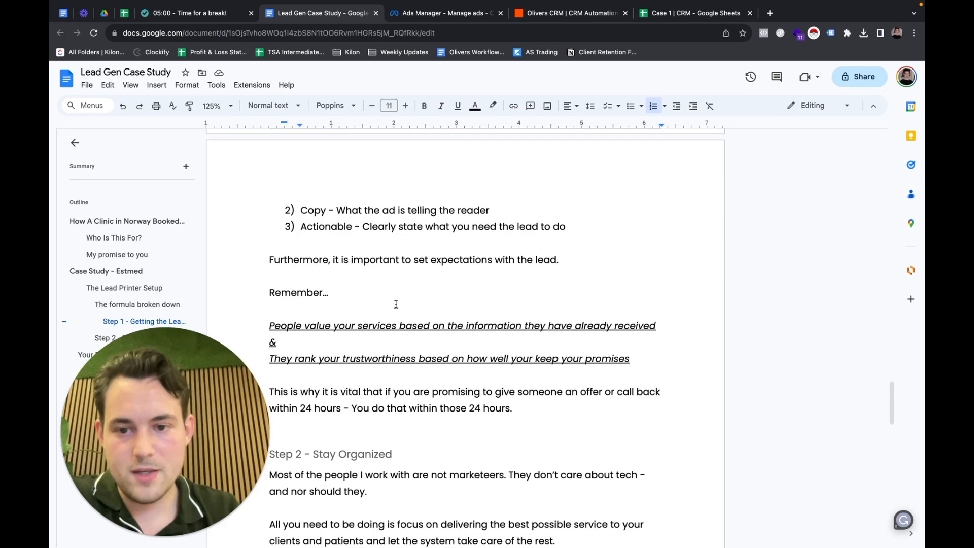
scroll("down", 3)
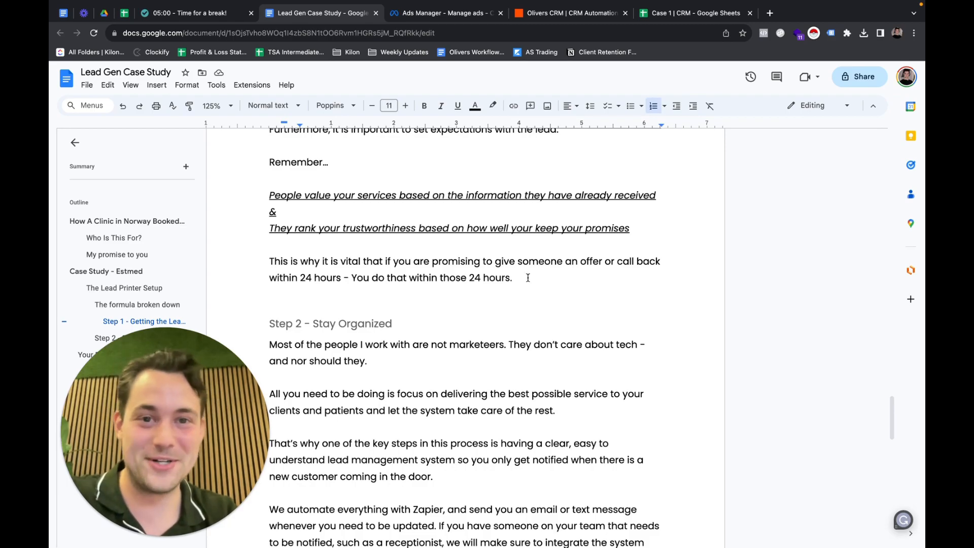
scroll("down", 3)
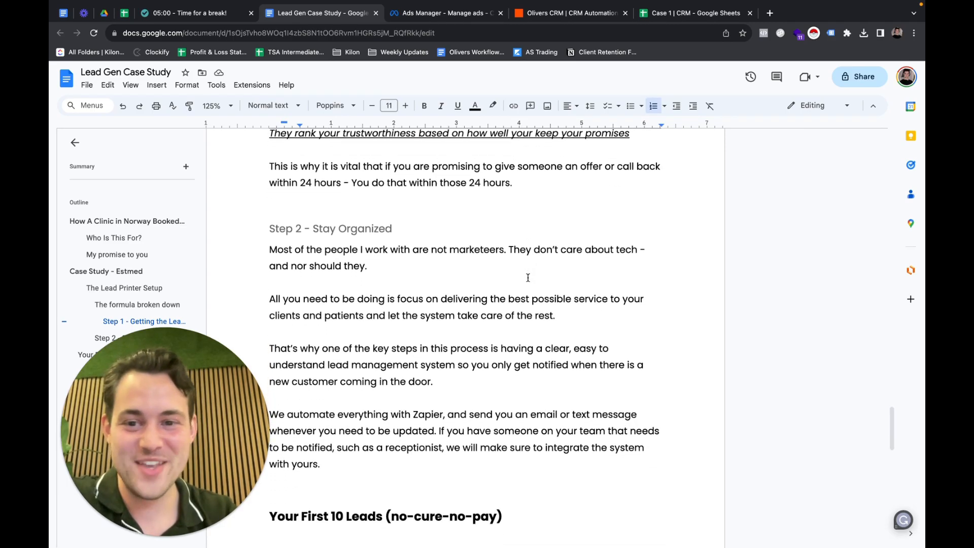
scroll("down", 3)
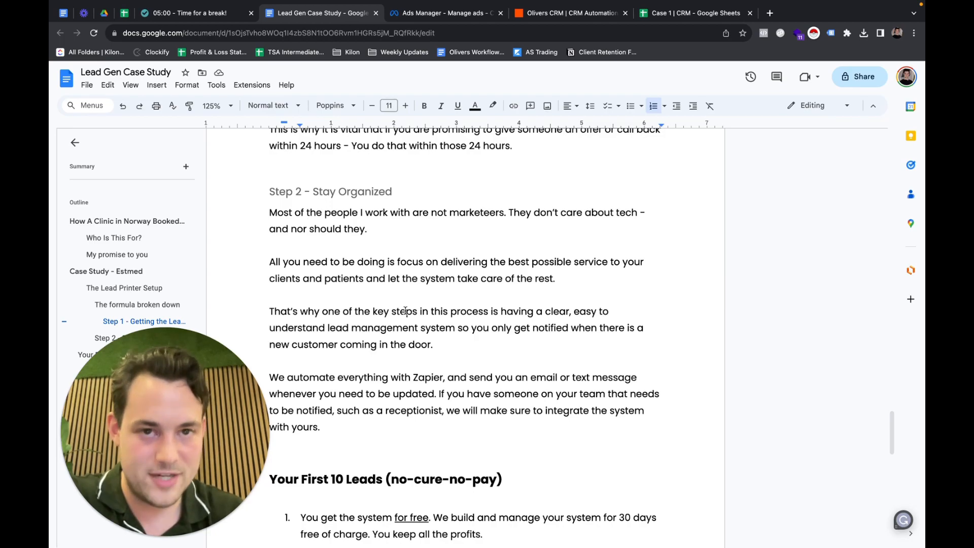
scroll("down", 3)
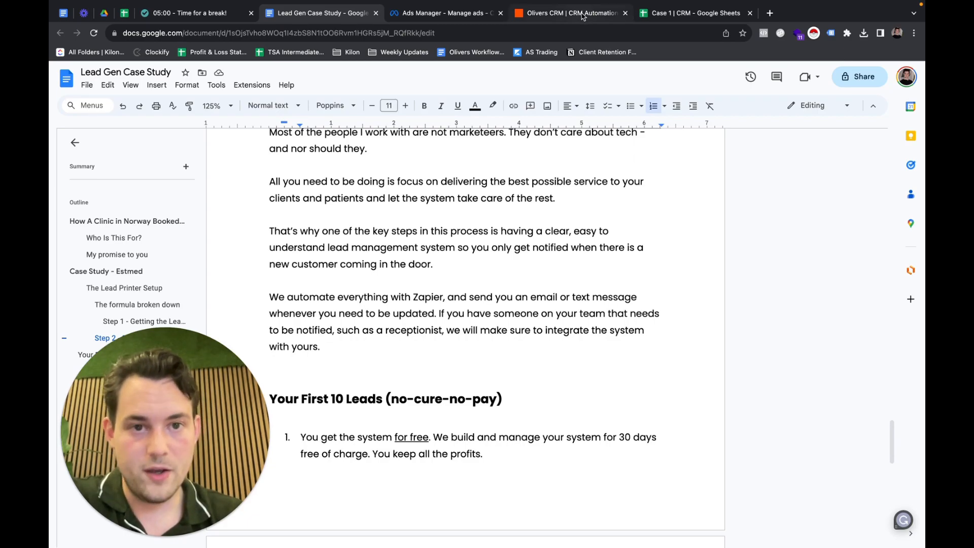
Switch to the published 'Olivers CRM | CRM Automation' Zap in its browser tab
left_click(570, 12)
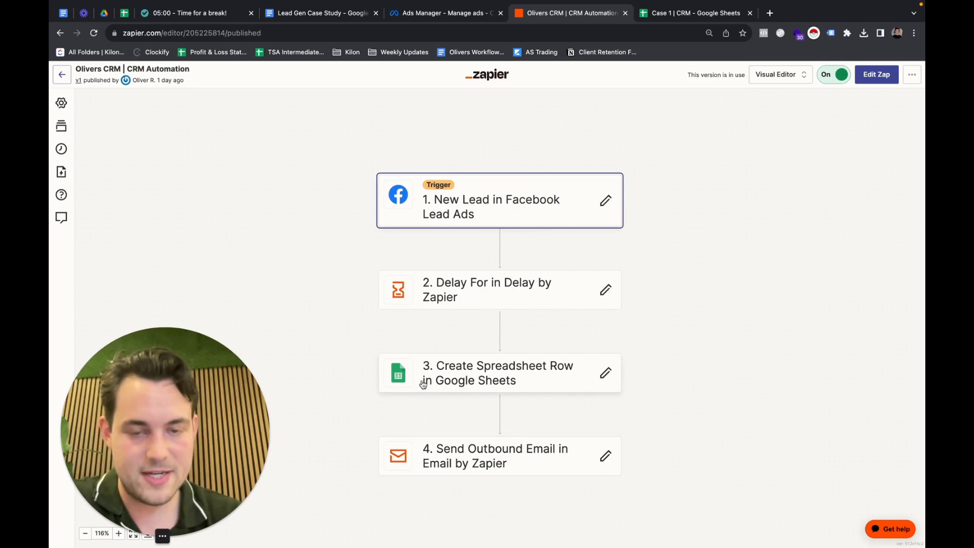
mouse_move(626, 207)
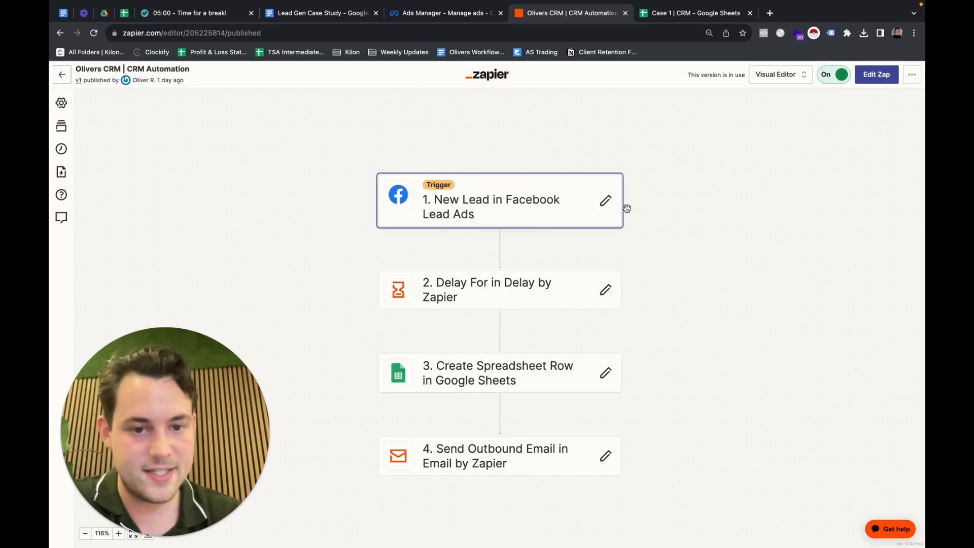
mouse_move(437, 302)
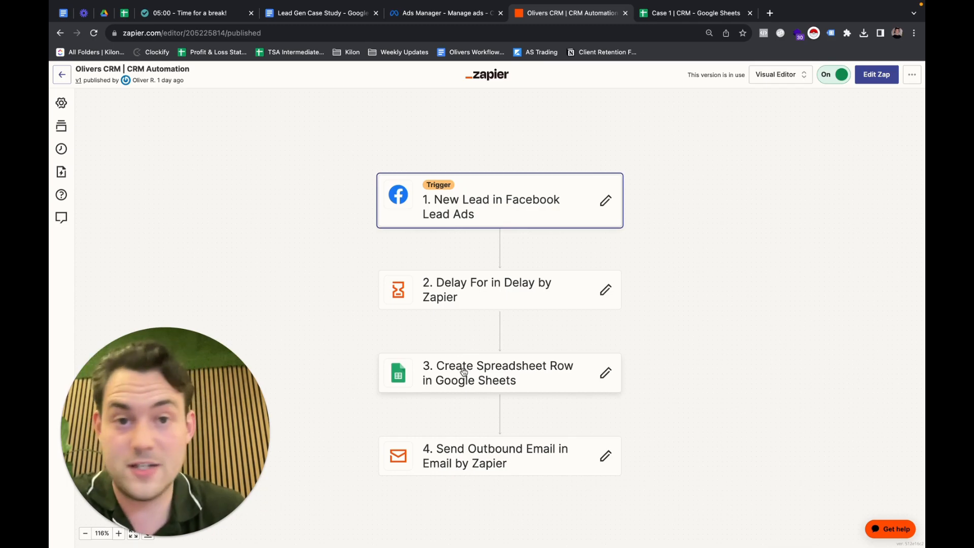
mouse_move(365, 423)
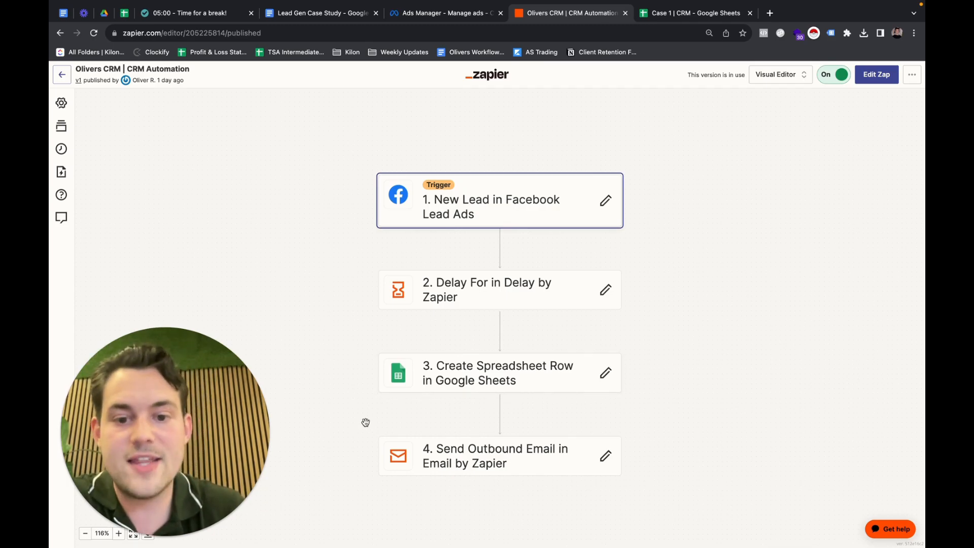
mouse_move(482, 467)
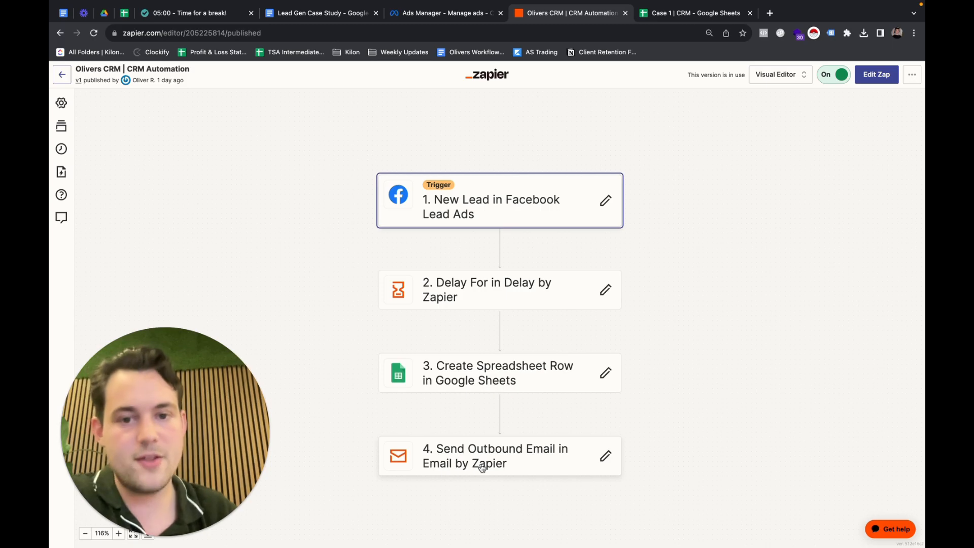
mouse_move(728, 295)
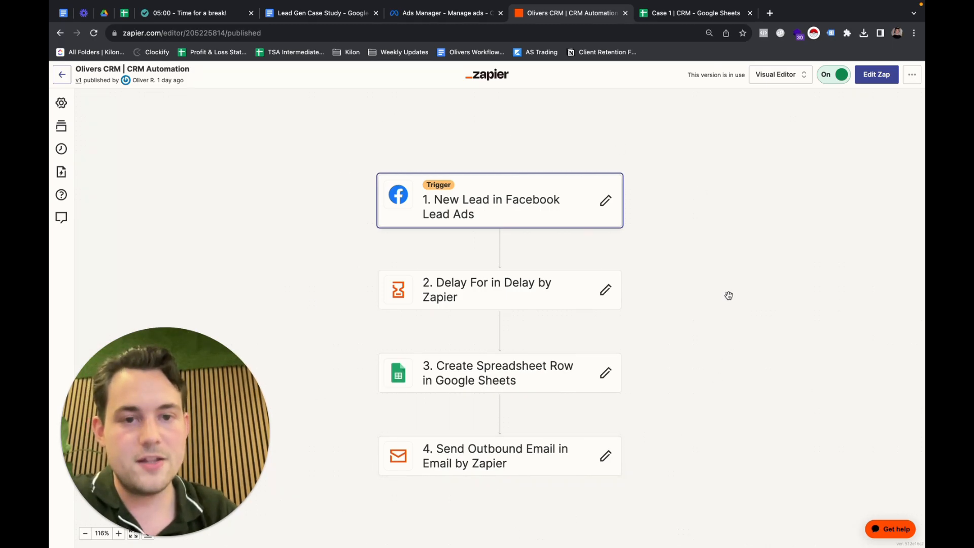
Return to the Lead Gen Case Study and scroll to the free-trial Calendly link and contact details
left_click(321, 12)
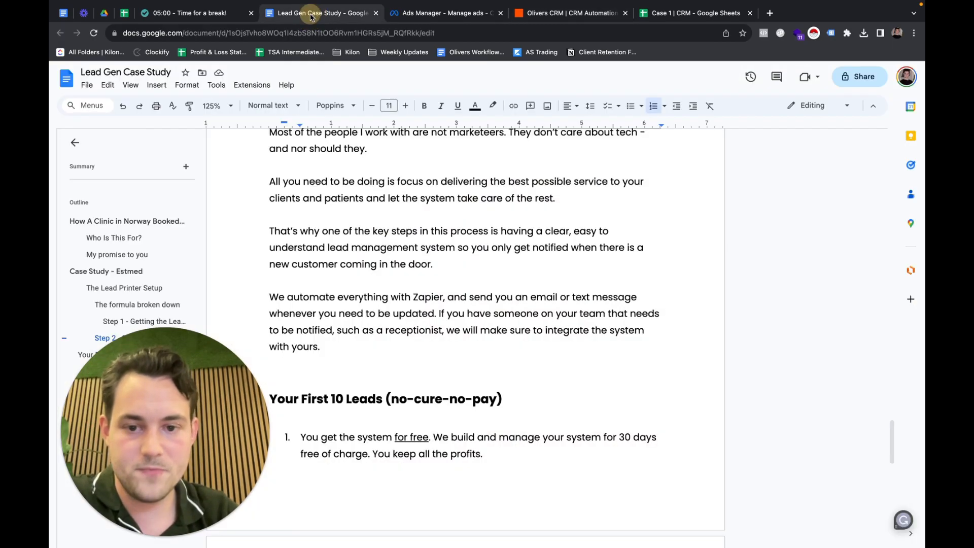
left_click(644, 368)
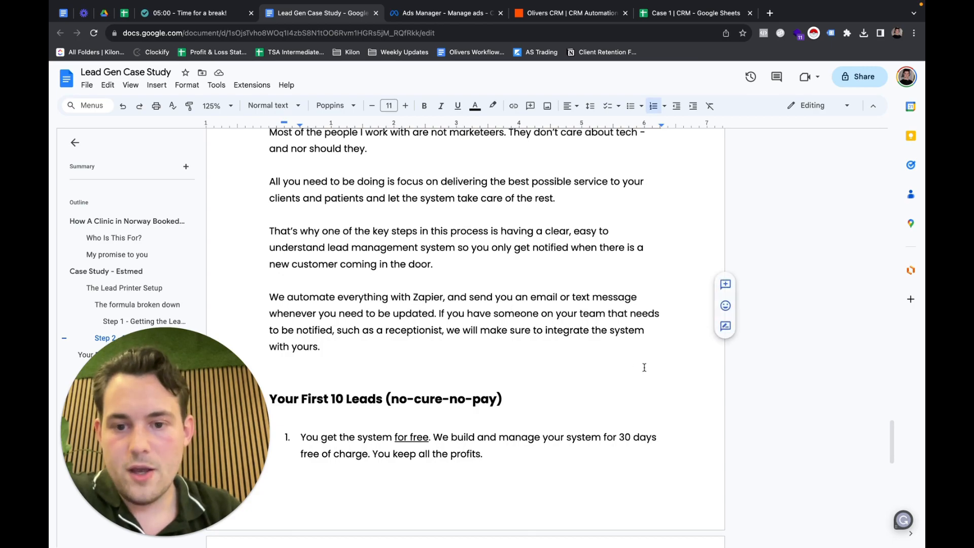
scroll("down", 3)
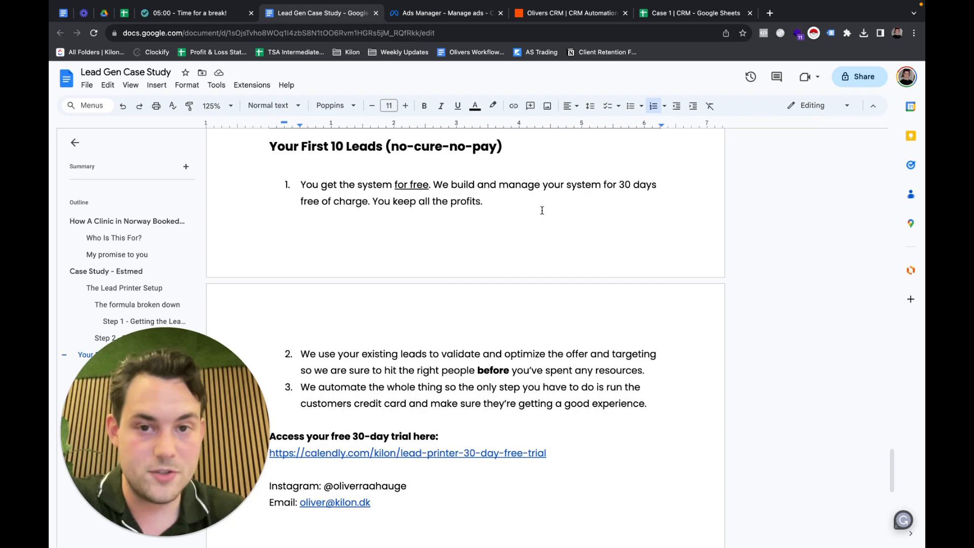
scroll("down", 3)
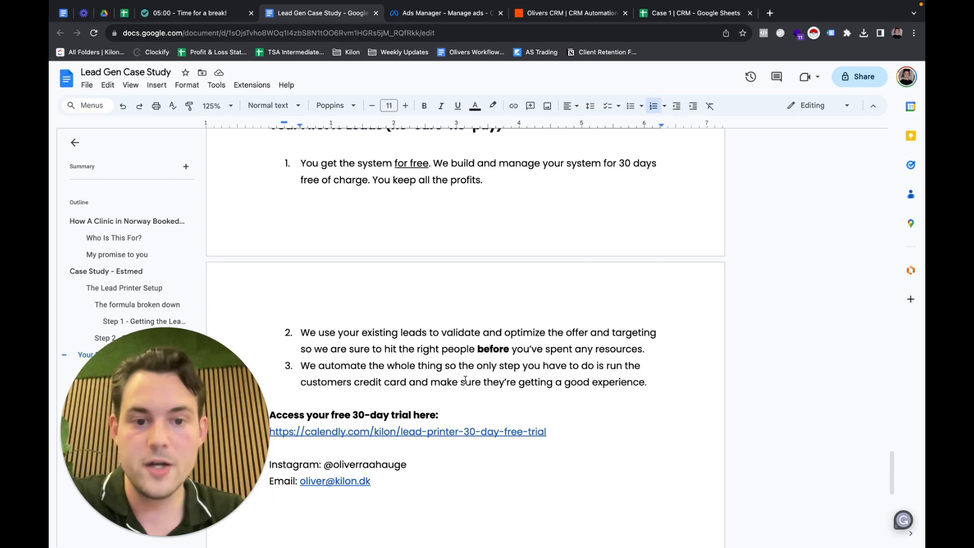
scroll("up", 3)
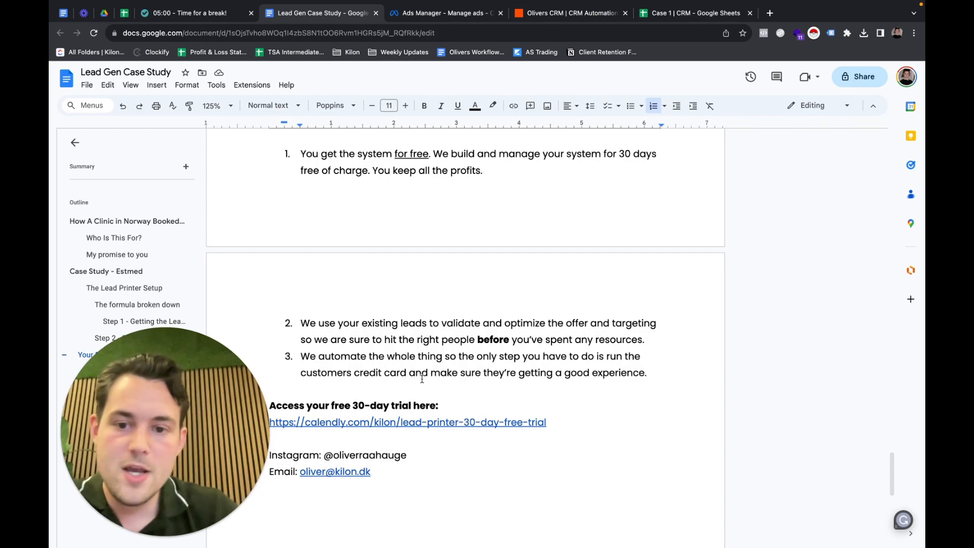
scroll("down", 3)
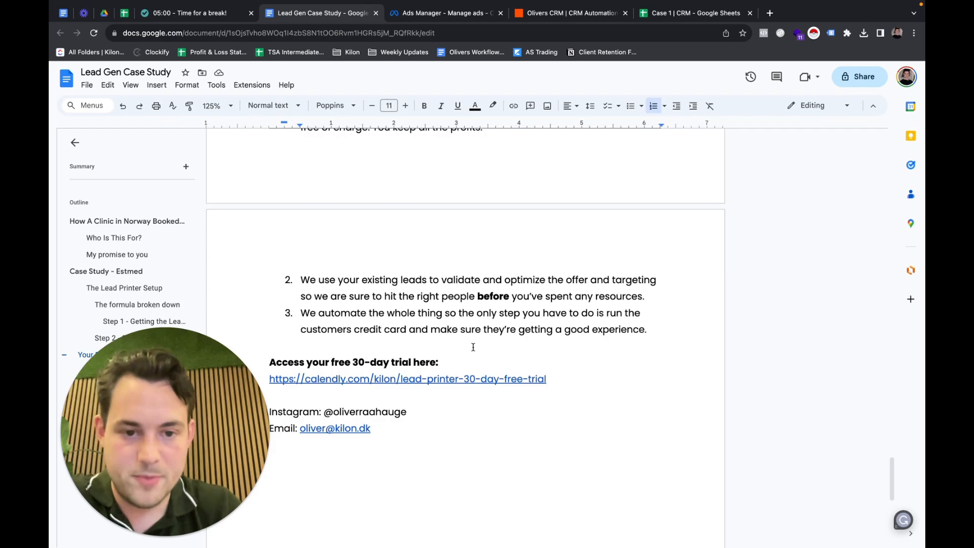
double_click(603, 330)
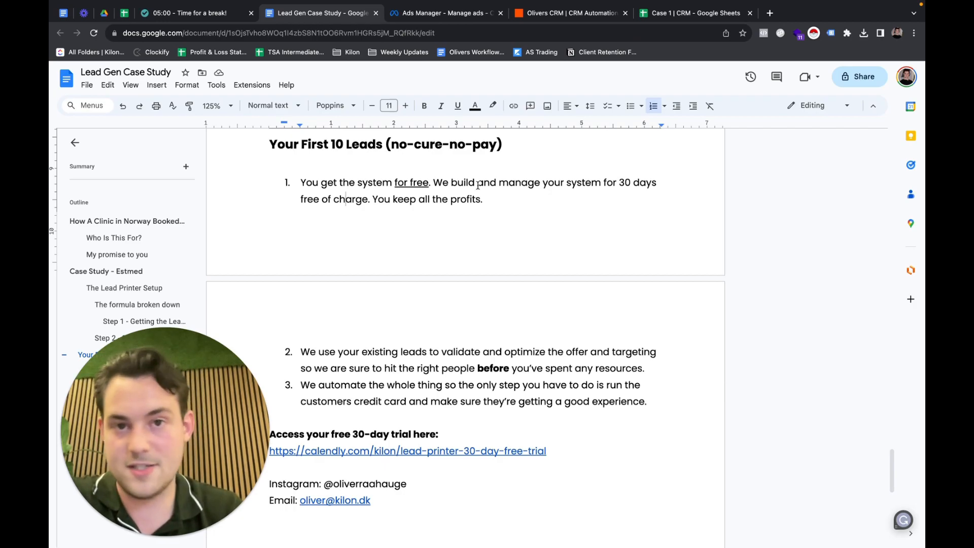
Preview and dismiss the contact email link, then scroll back up to Step 2's Zapier paragraph
scroll("down", 3)
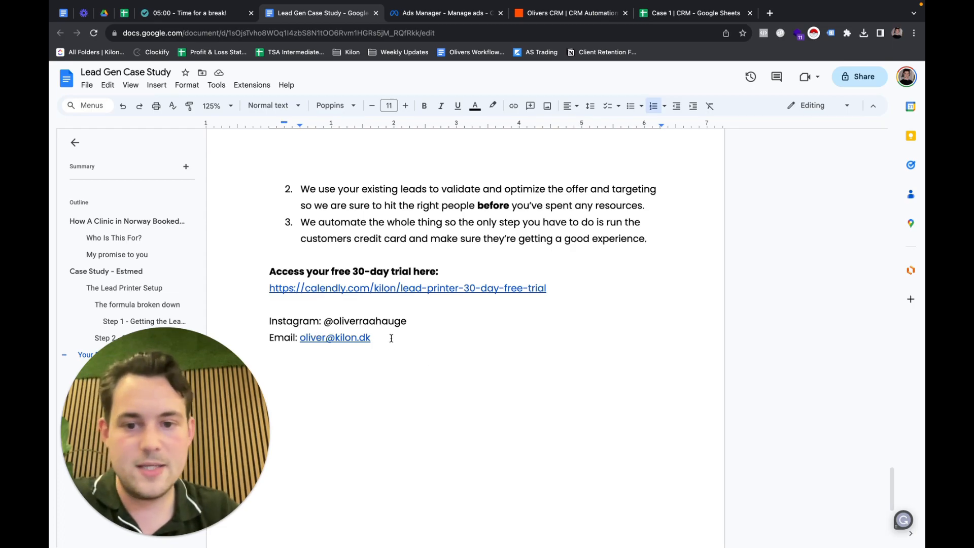
left_click(335, 337)
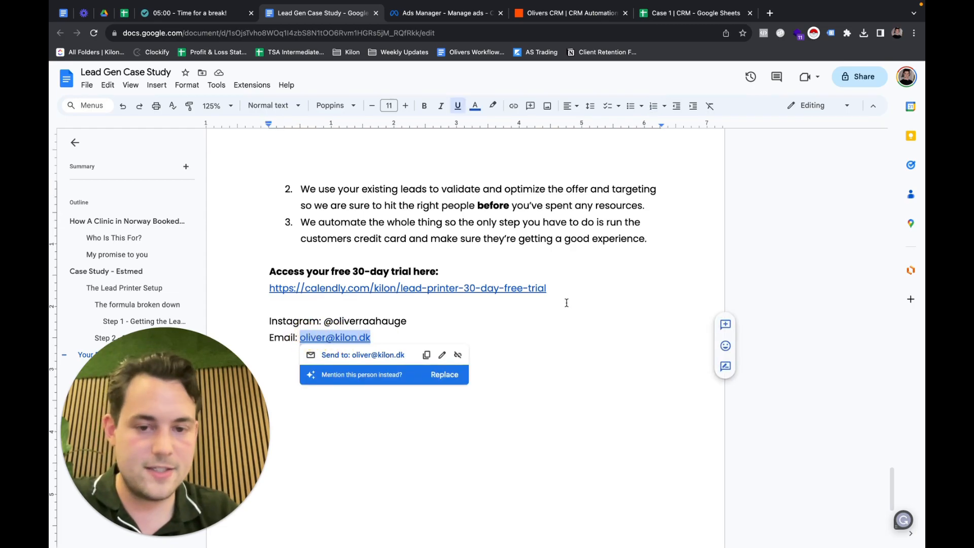
left_click(551, 348)
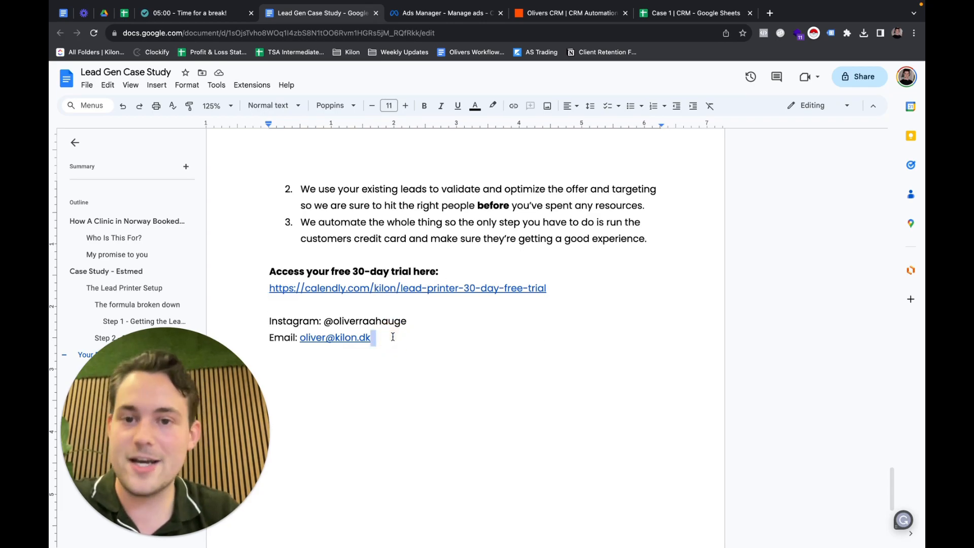
scroll("up", 3)
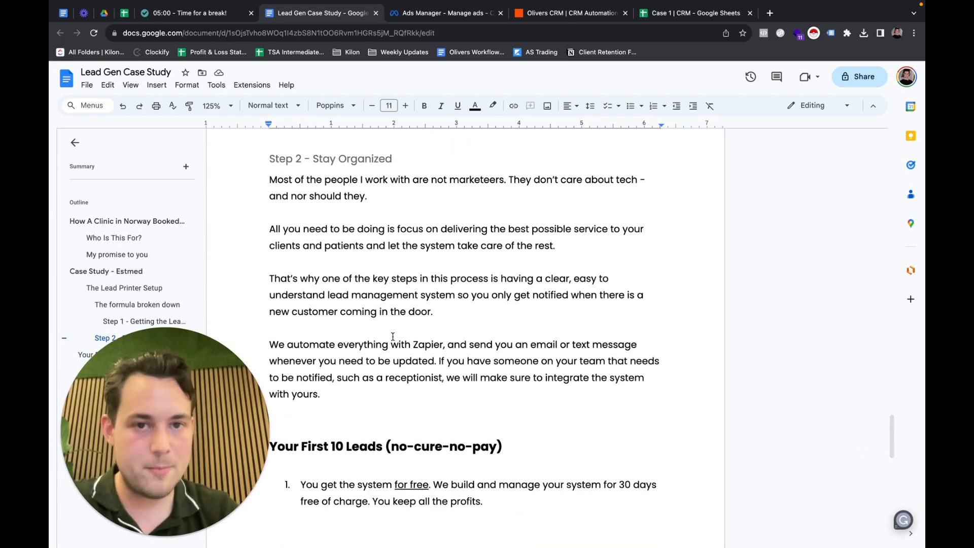